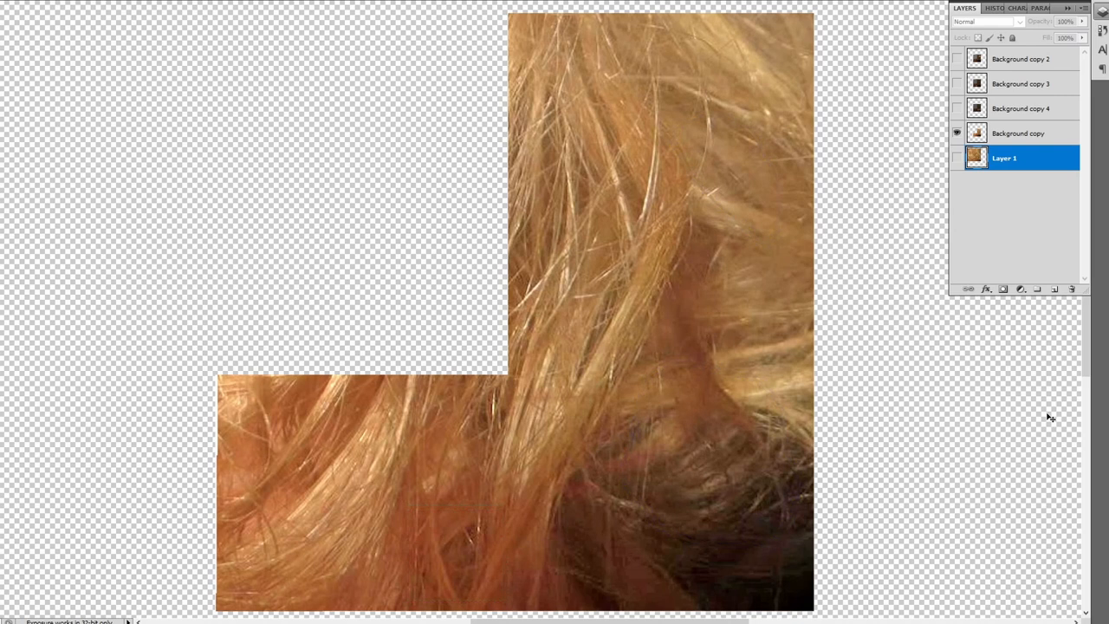
mouse_move(884, 173)
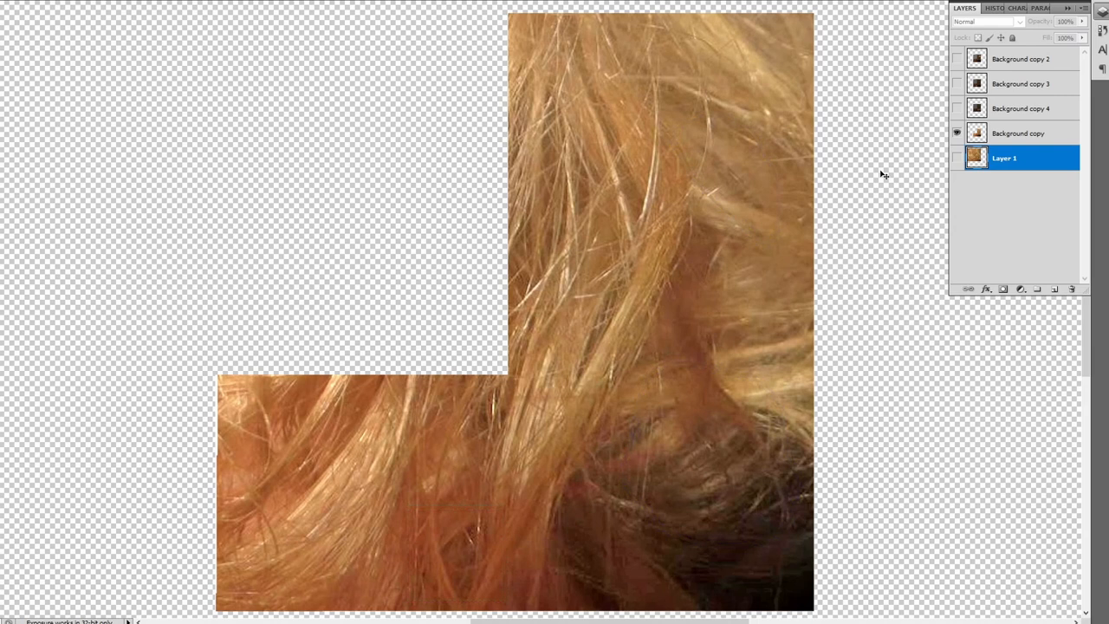
mouse_move(877, 166)
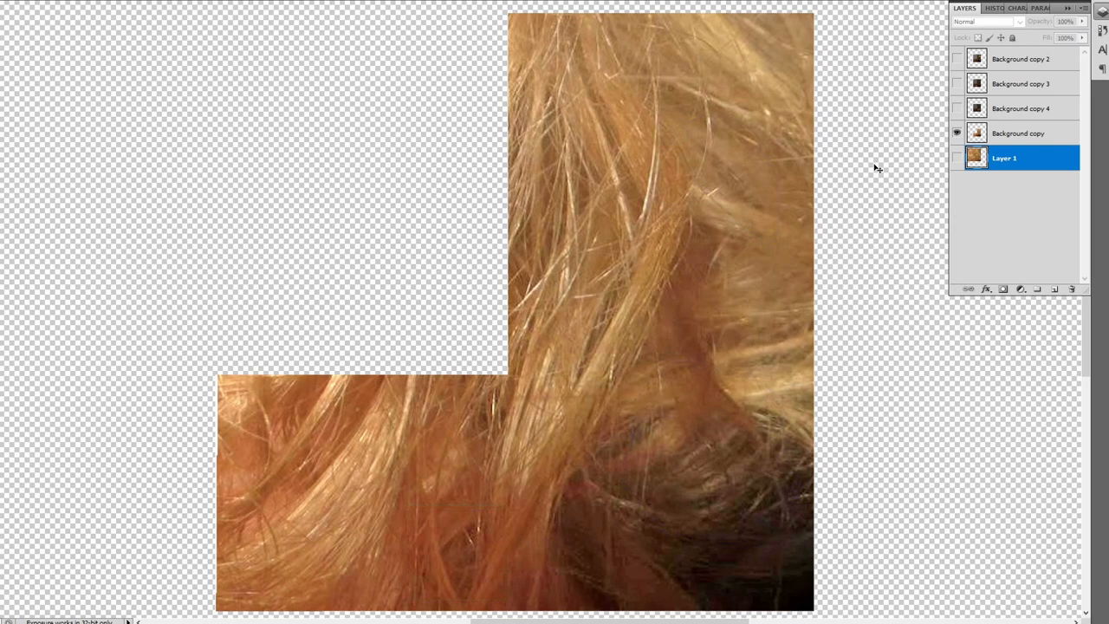
mouse_move(884, 104)
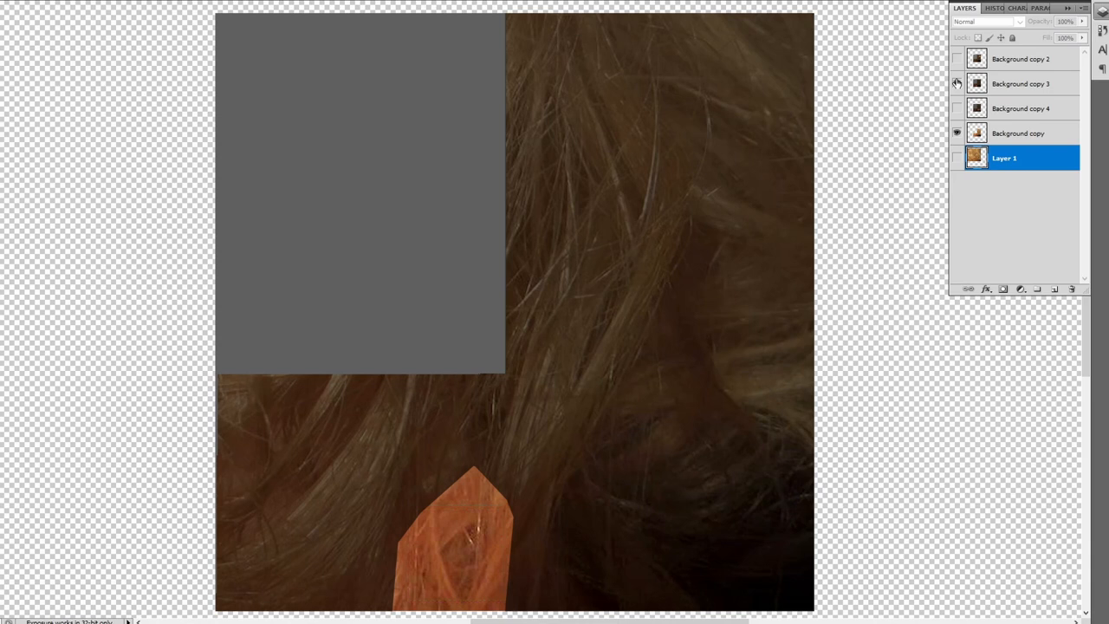
Step: Toggle the Background copy 3 eye icon so the dark hair layer ends up hidden
left_click(956, 83)
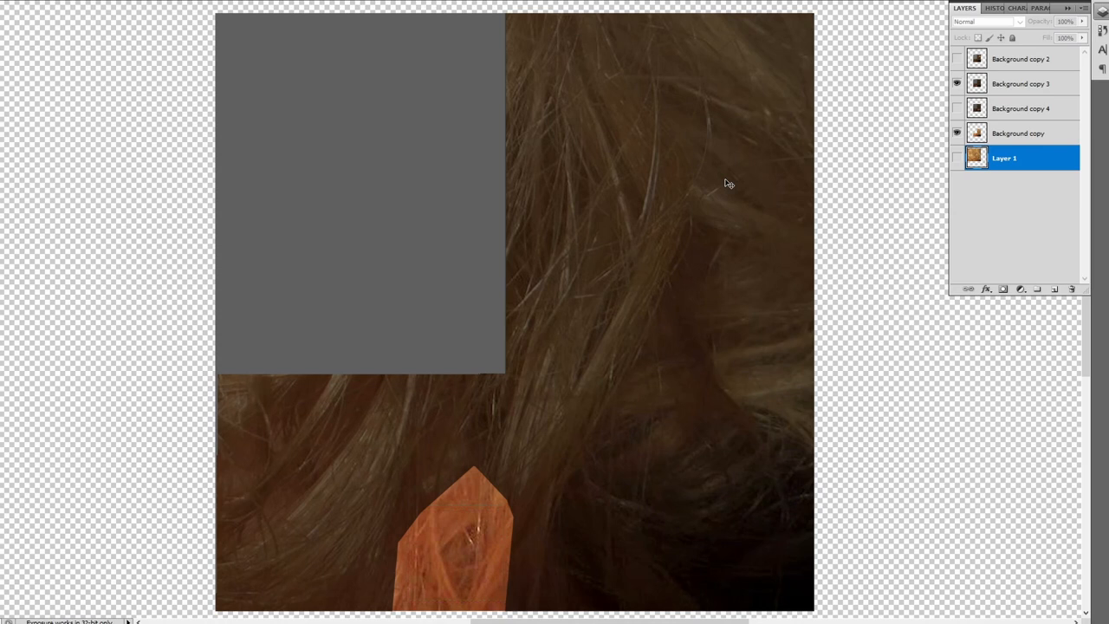
left_click(957, 83)
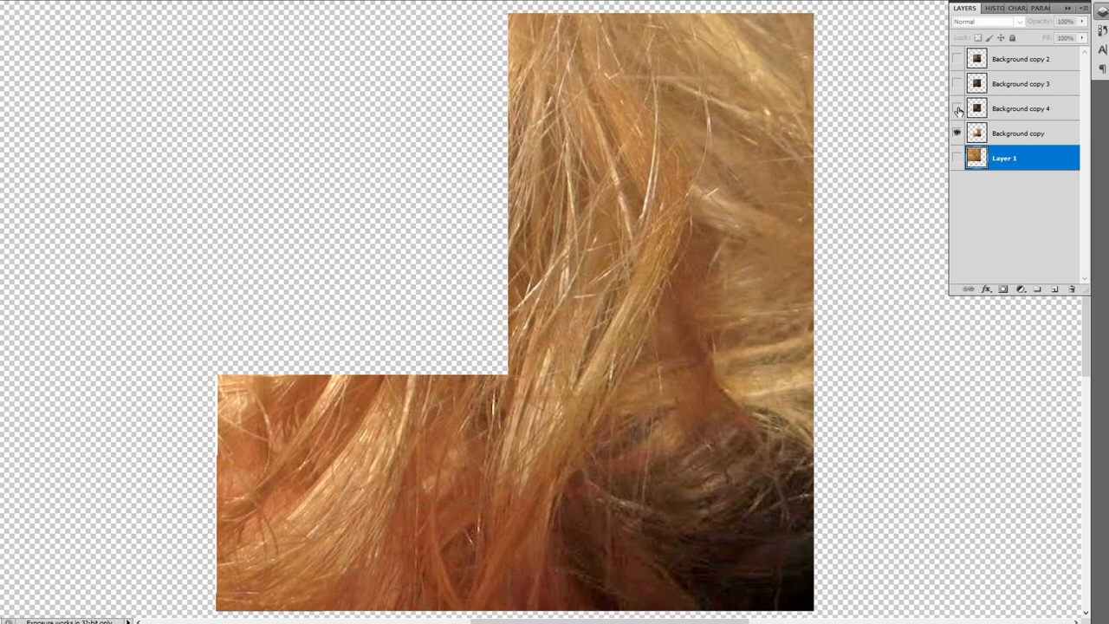
Step: Bring the back-of-head .psd document with the blonde hair photo to the front
left_click(957, 107)
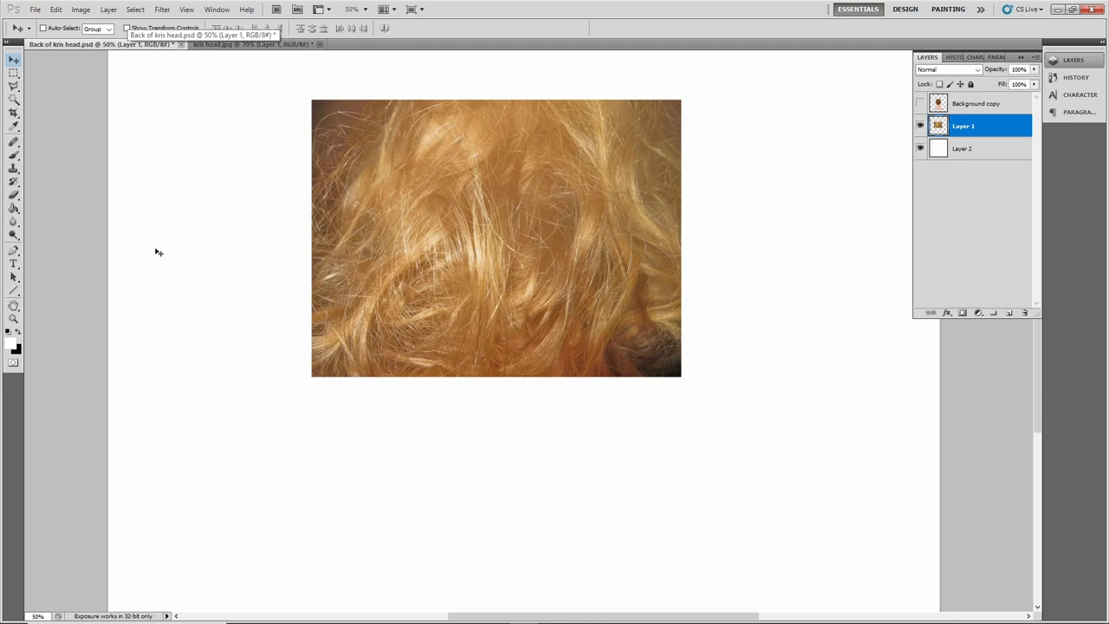
mouse_move(742, 152)
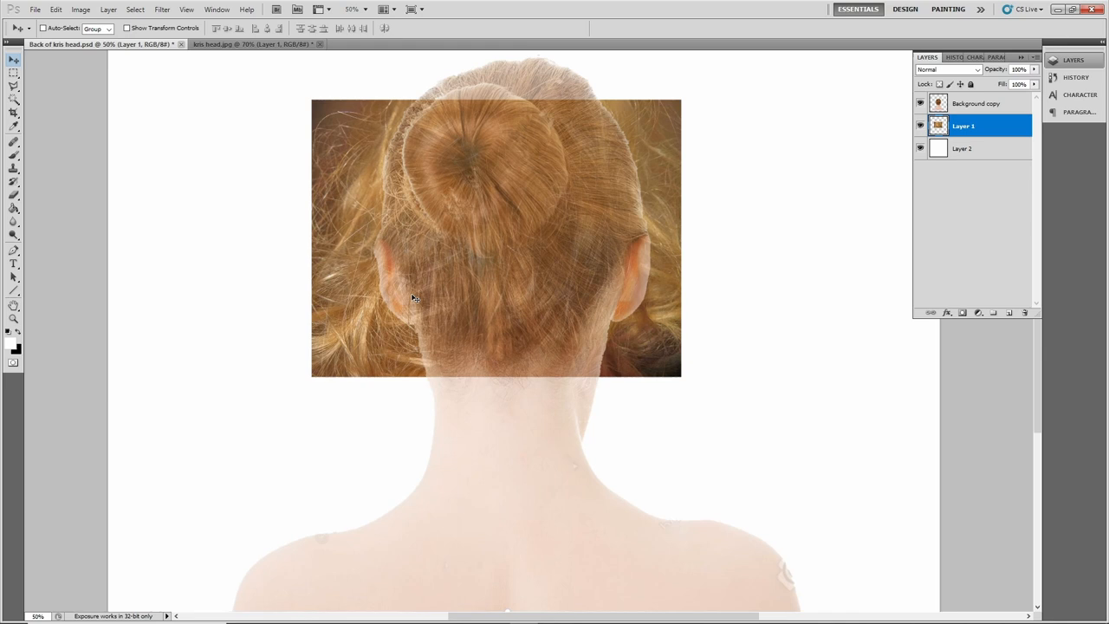
mouse_move(683, 121)
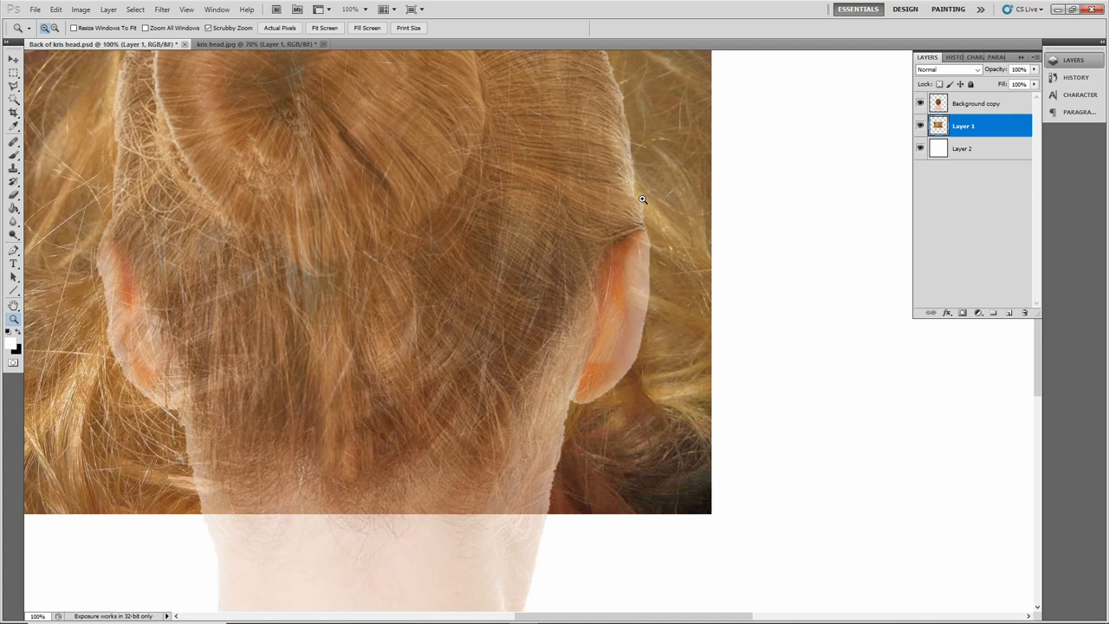
left_click(920, 104)
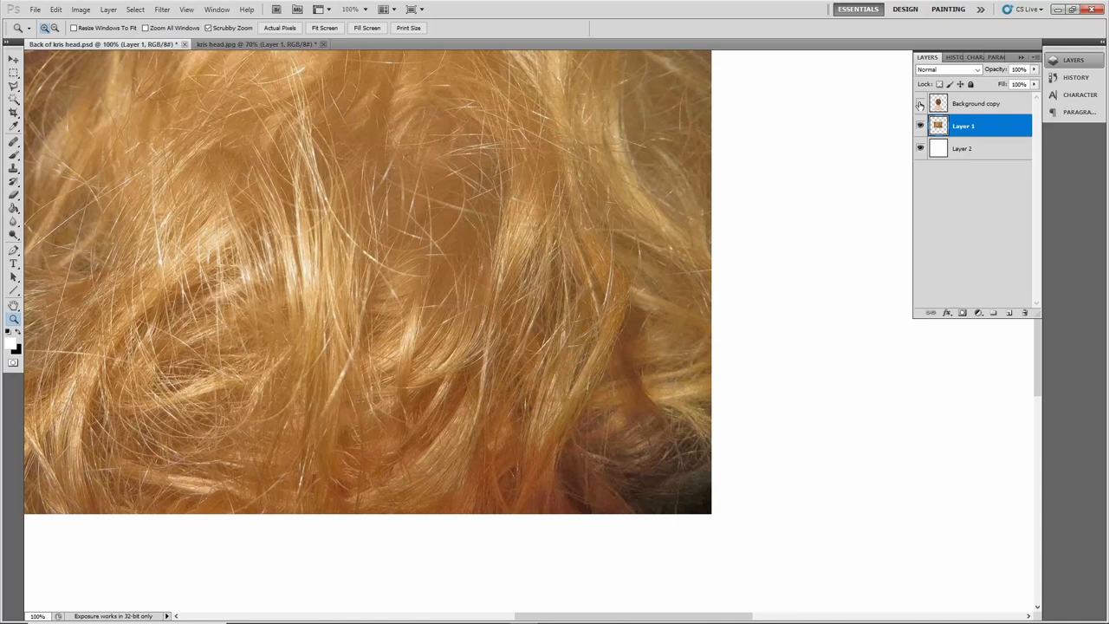
left_click(920, 104)
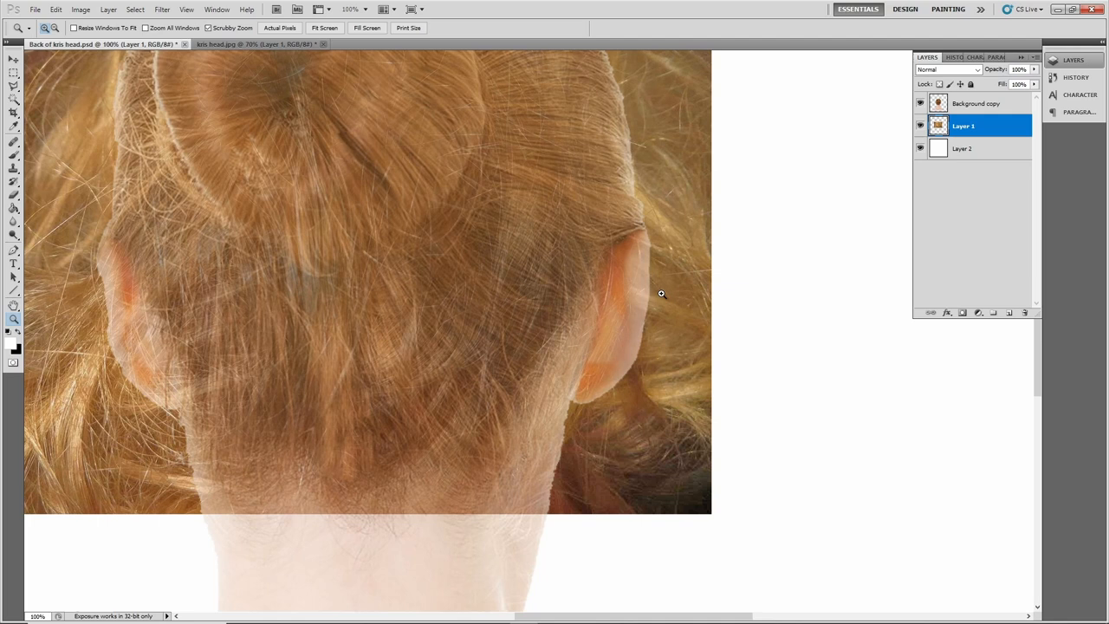
mouse_move(674, 301)
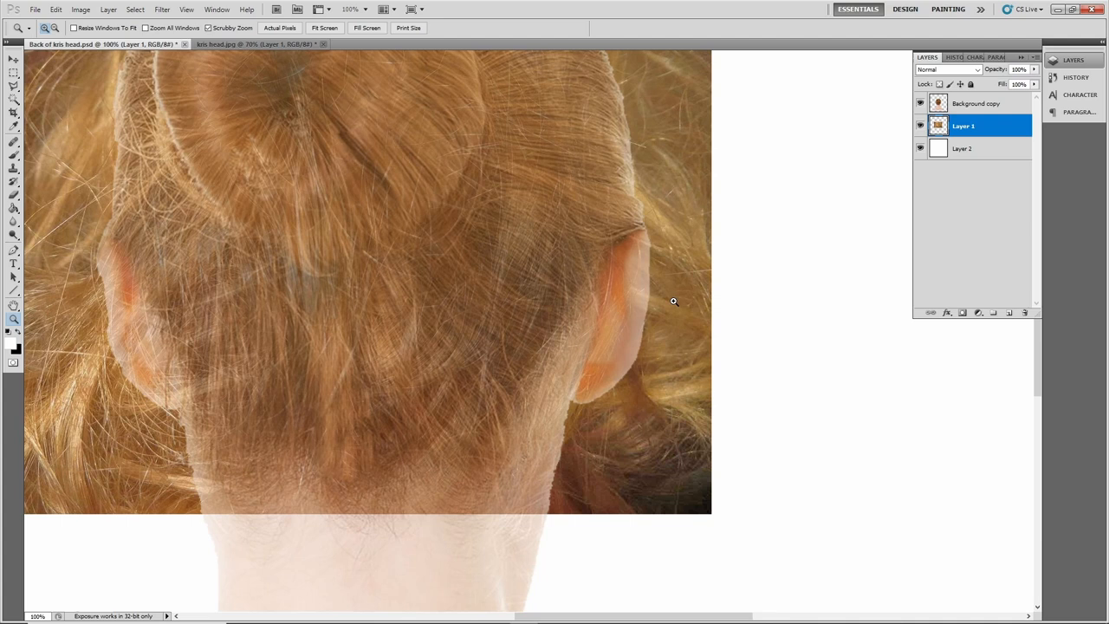
mouse_move(668, 298)
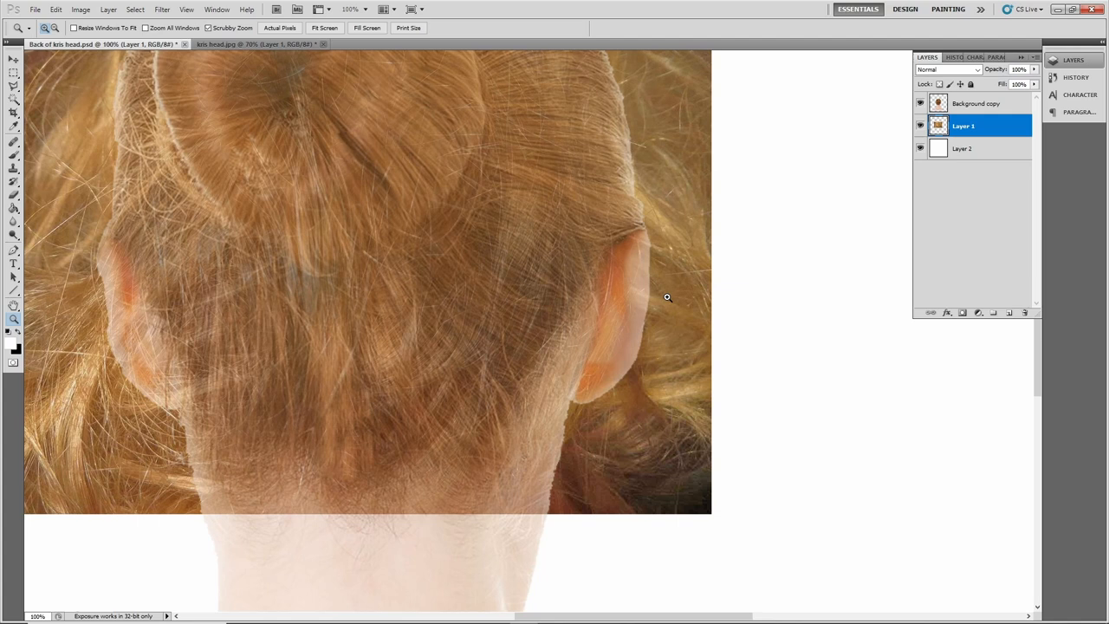
mouse_move(635, 268)
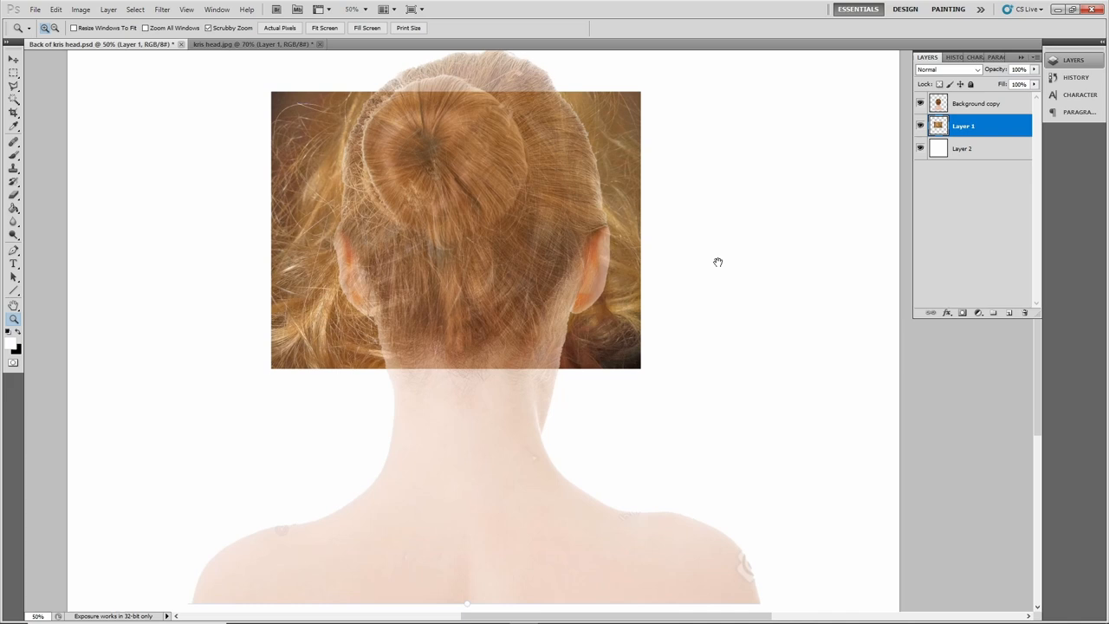
mouse_move(374, 146)
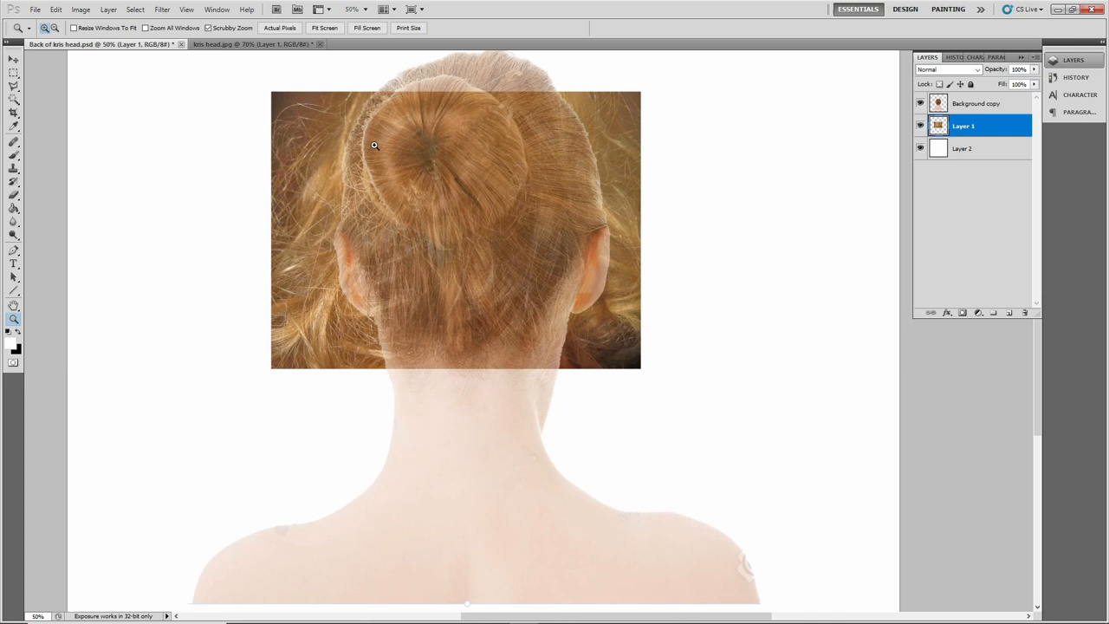
mouse_move(506, 191)
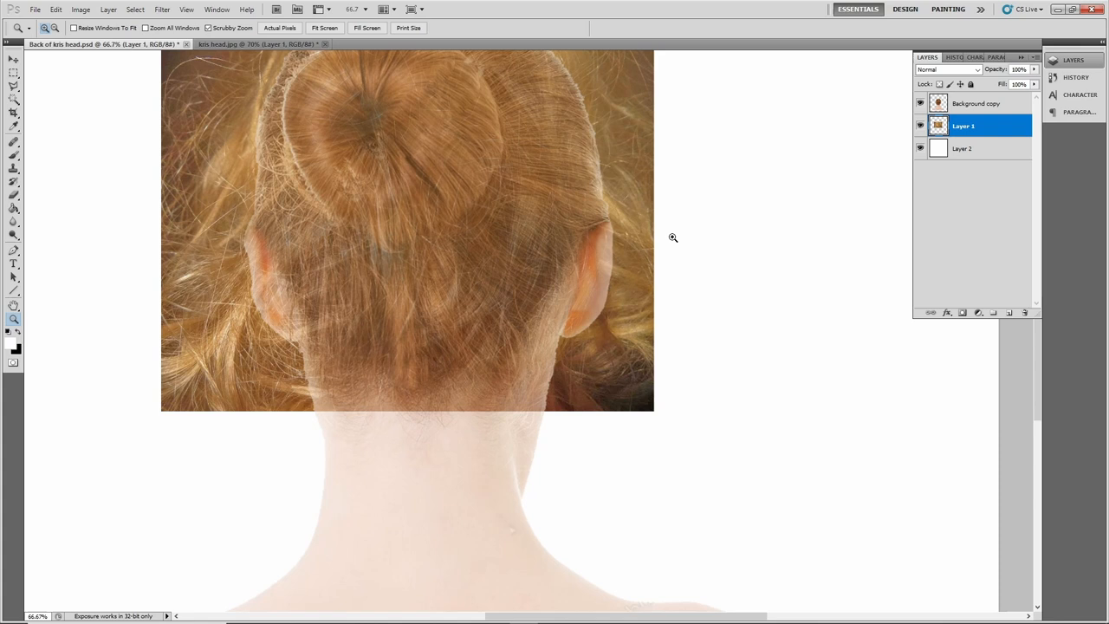
mouse_move(629, 398)
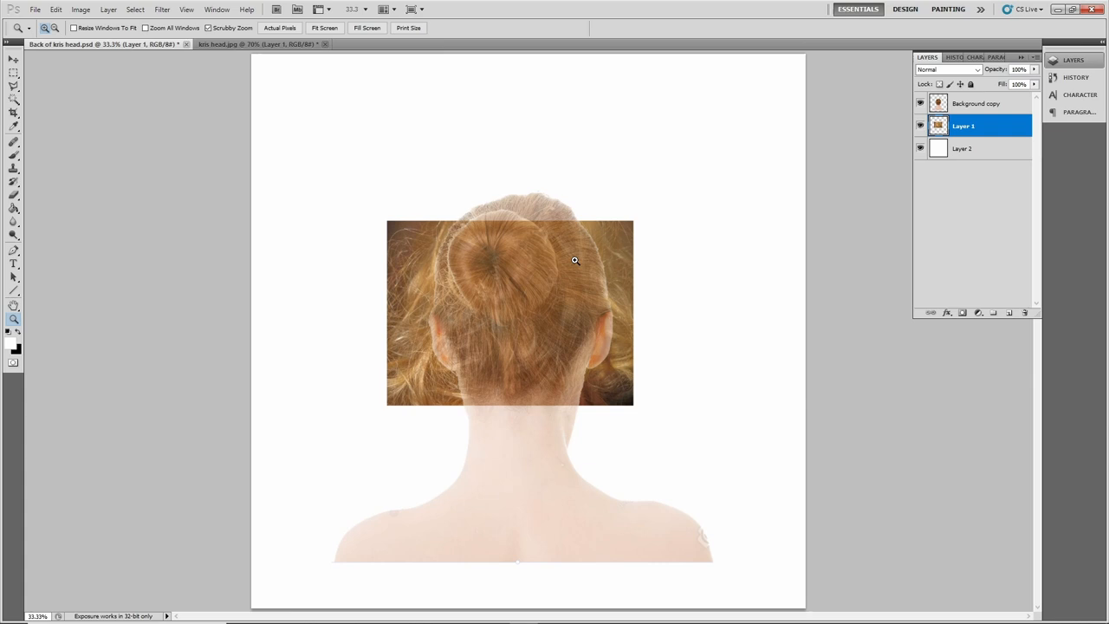
Step: Make the faint back-of-head Background copy layer the active layer
left_click(14, 59)
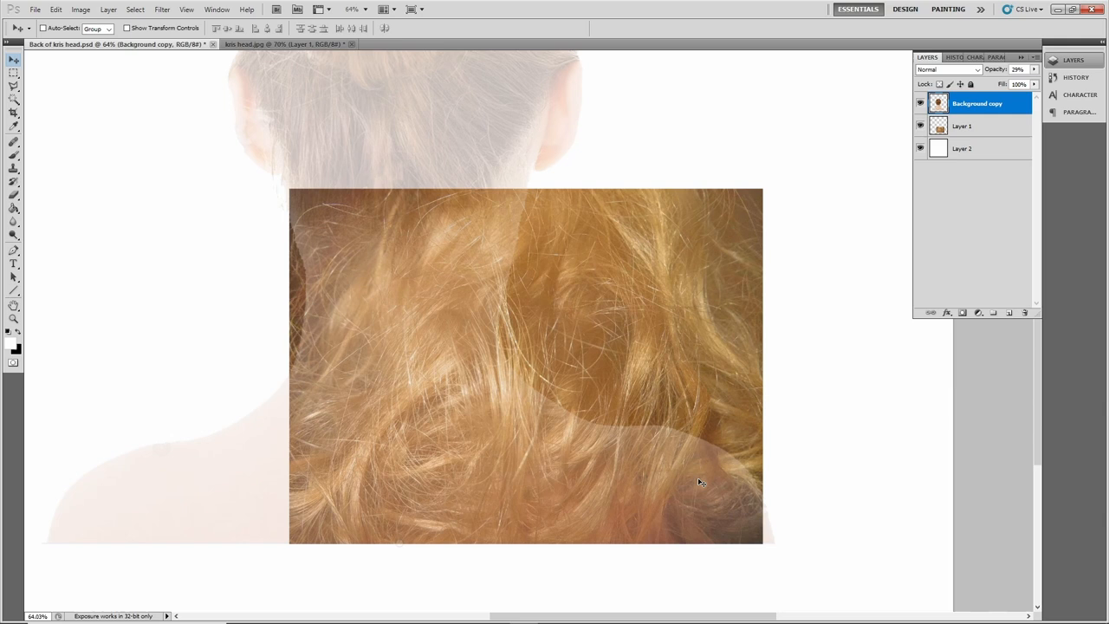
mouse_move(636, 529)
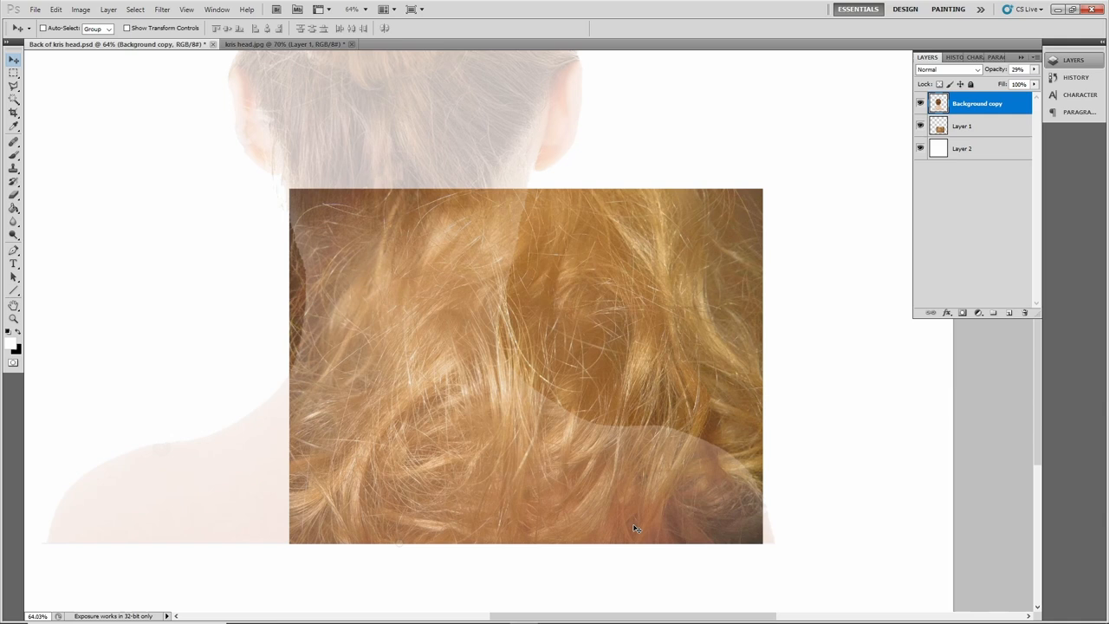
mouse_move(728, 402)
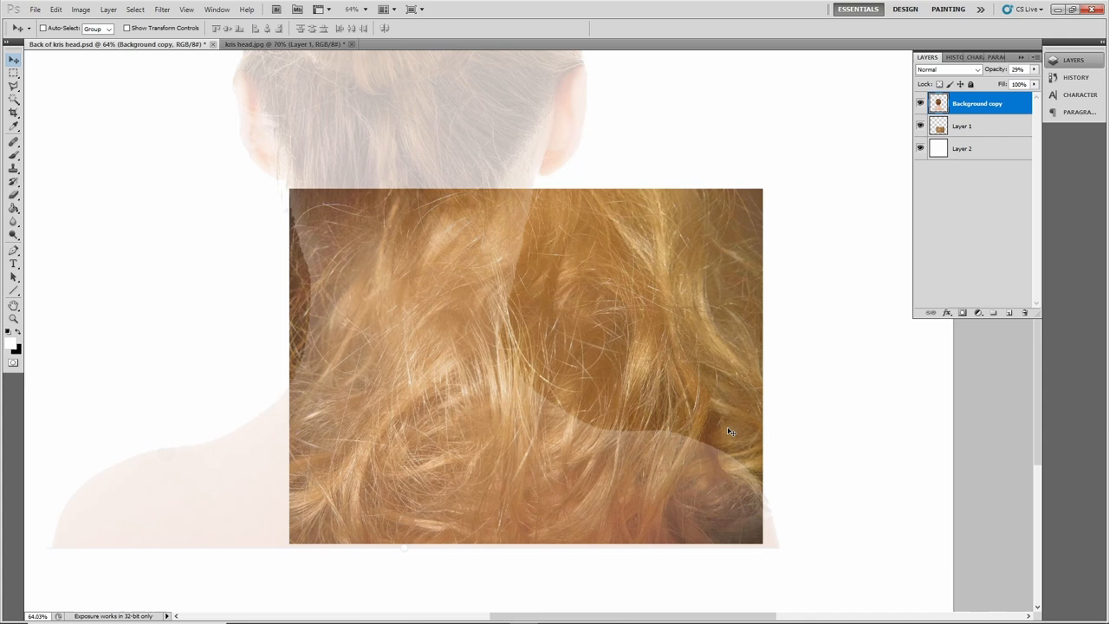
mouse_move(732, 390)
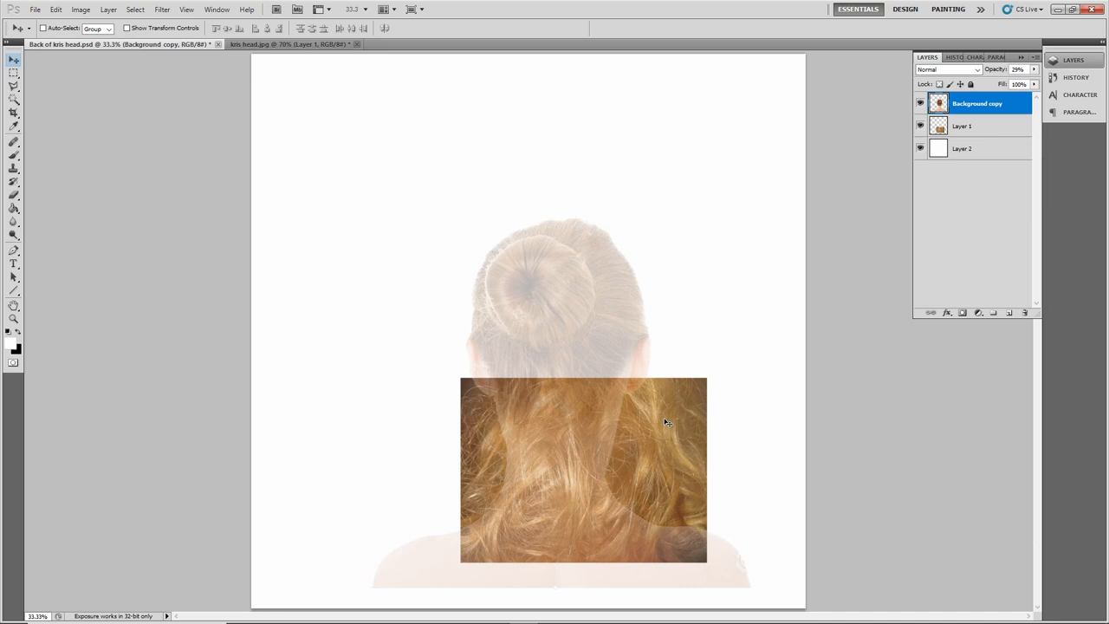
Step: Select Layer 1 and hide the Background copy back-of-head photo
left_click(962, 125)
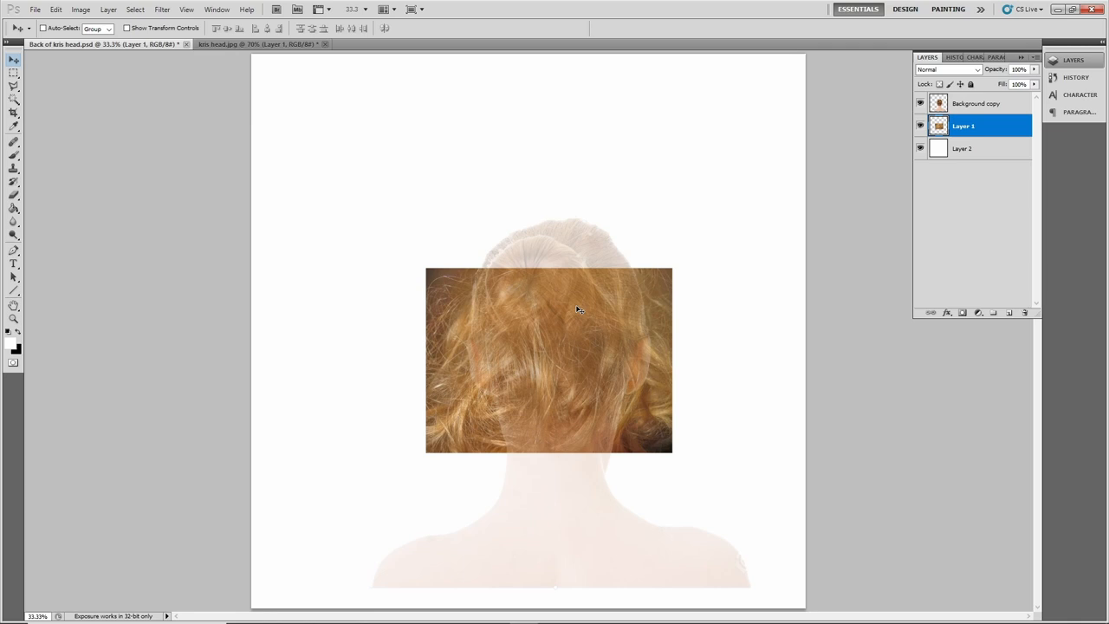
left_click(922, 104)
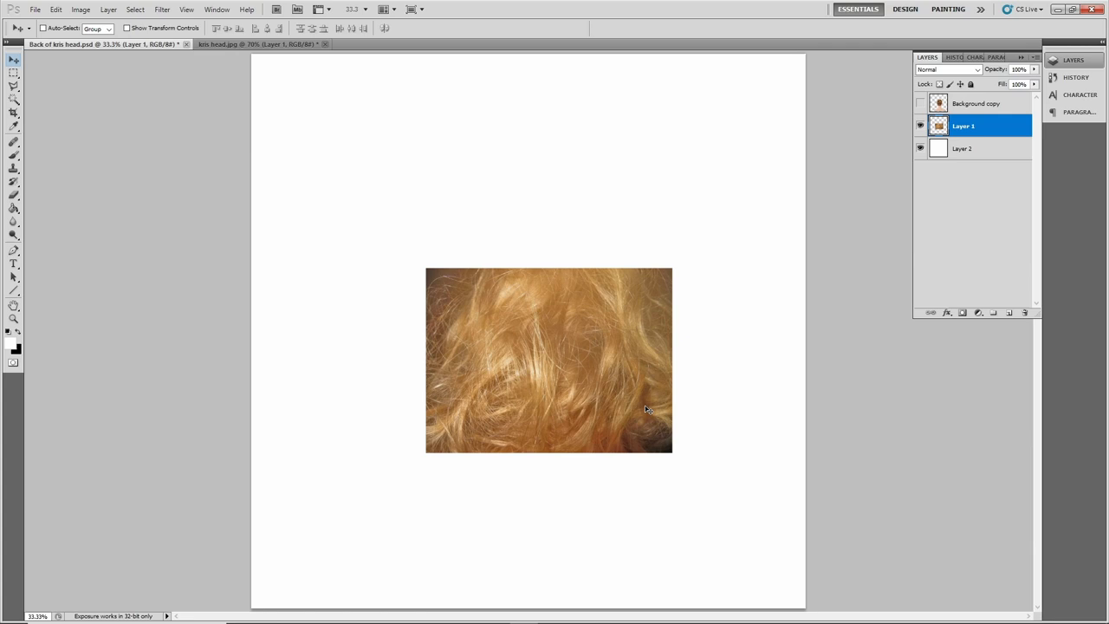
left_click(14, 319)
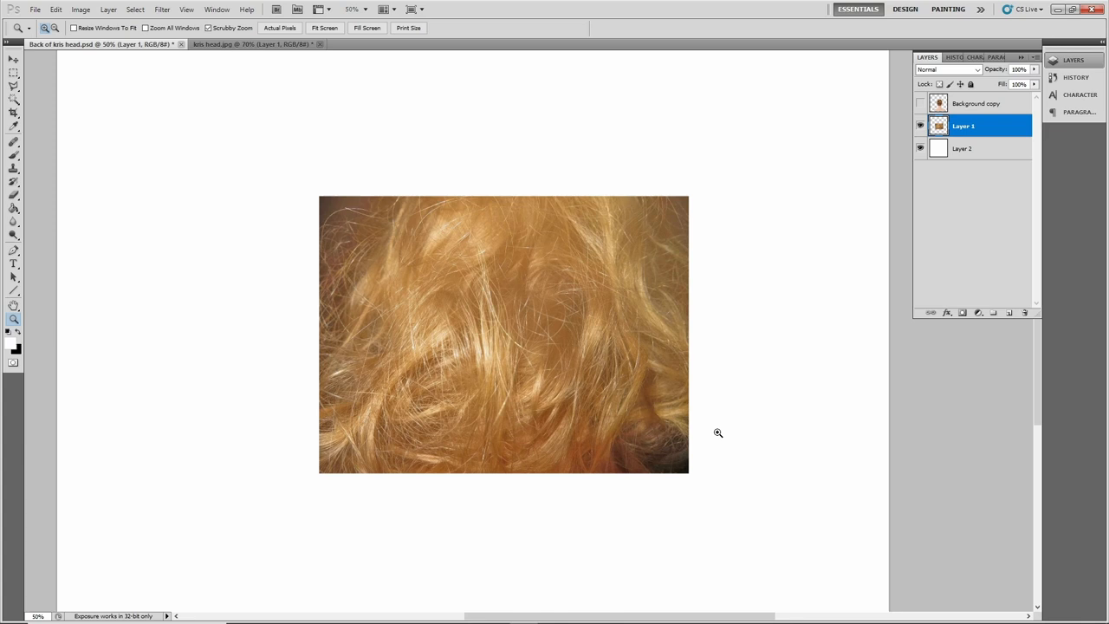
mouse_move(589, 451)
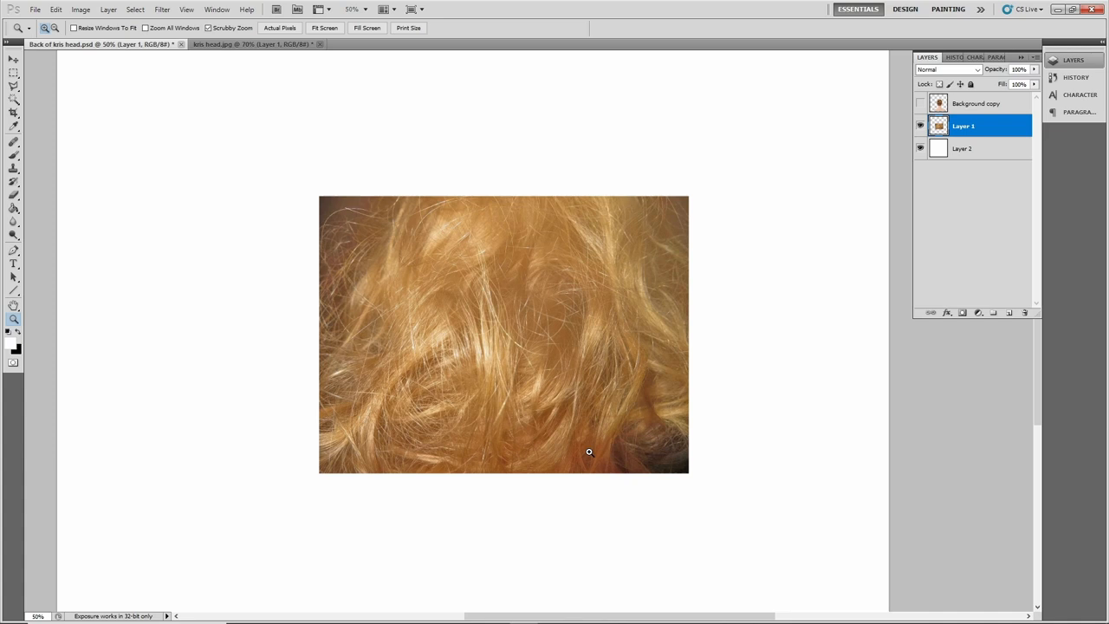
mouse_move(601, 466)
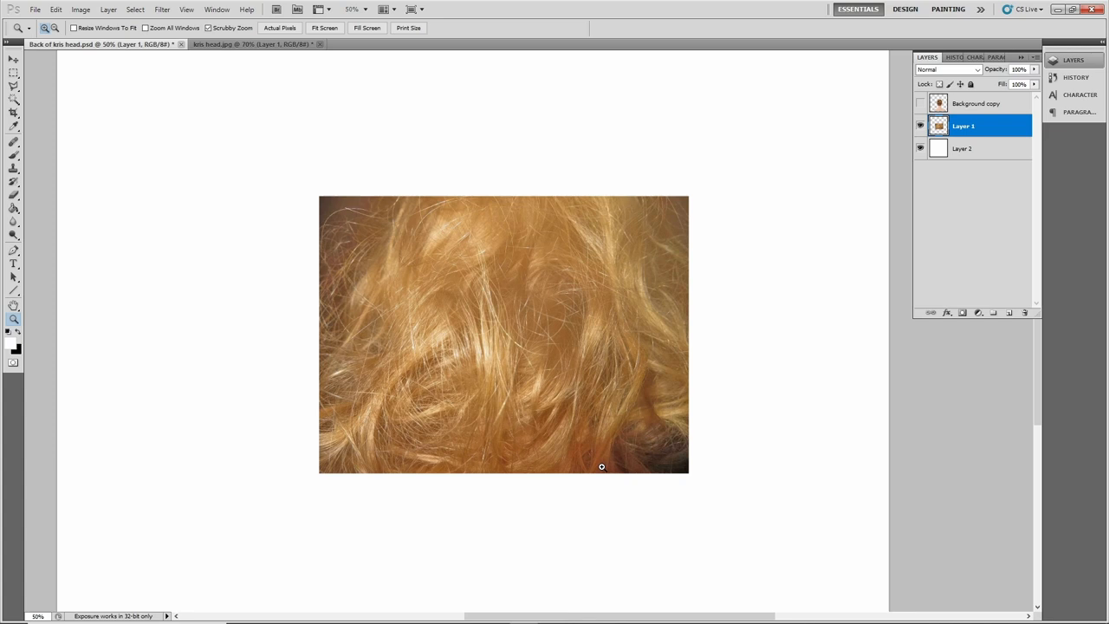
mouse_move(657, 341)
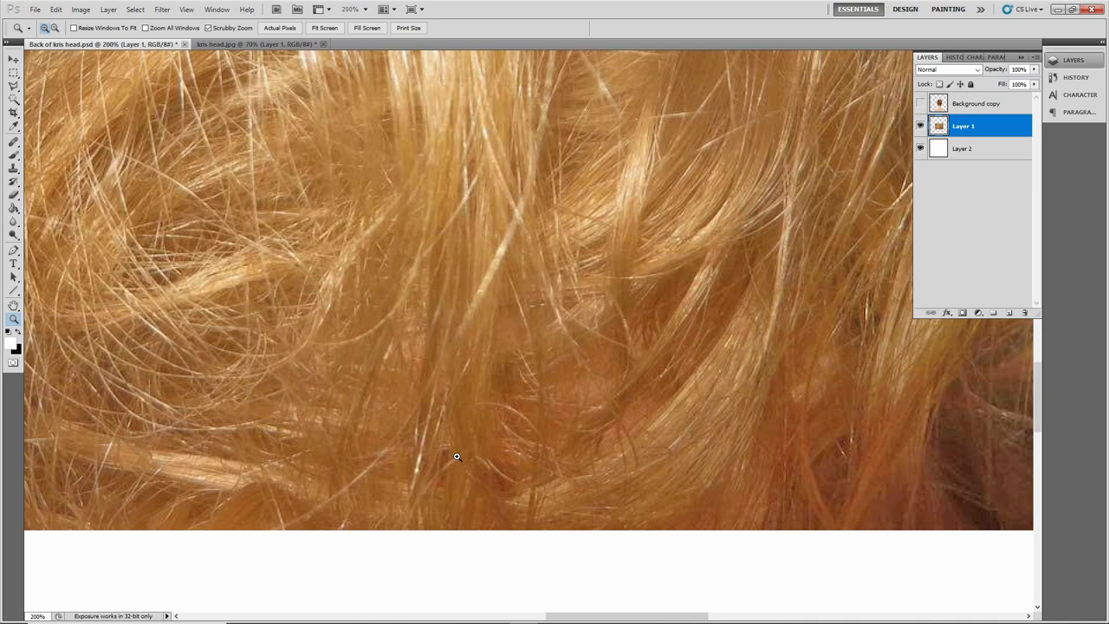
mouse_move(683, 251)
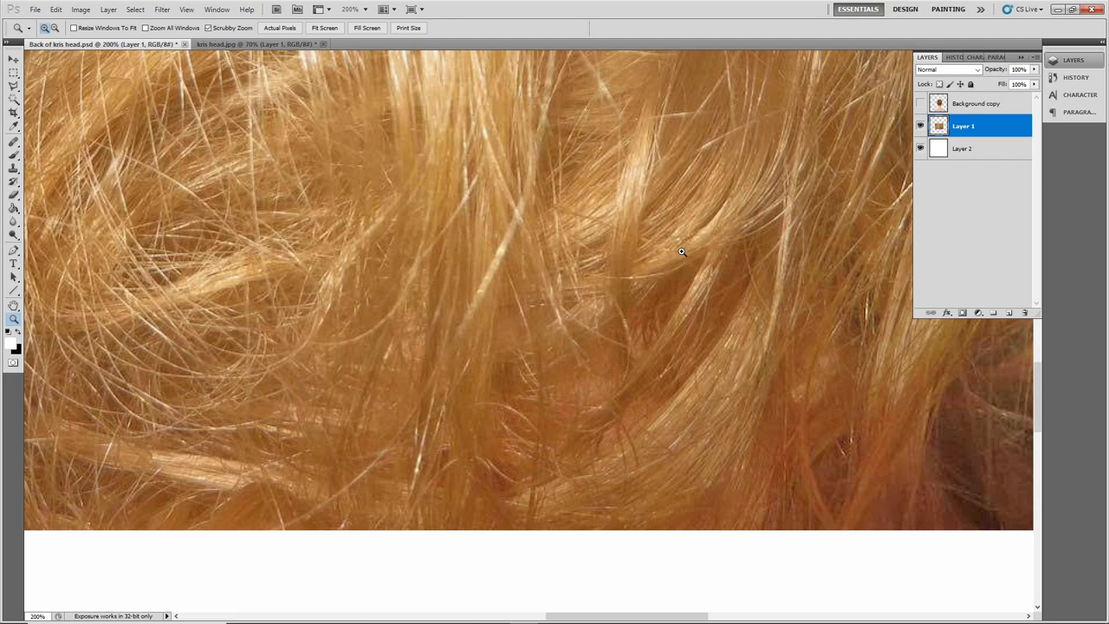
Step: Zoom the hair photo to 200% to inspect individual strands
left_click(325, 28)
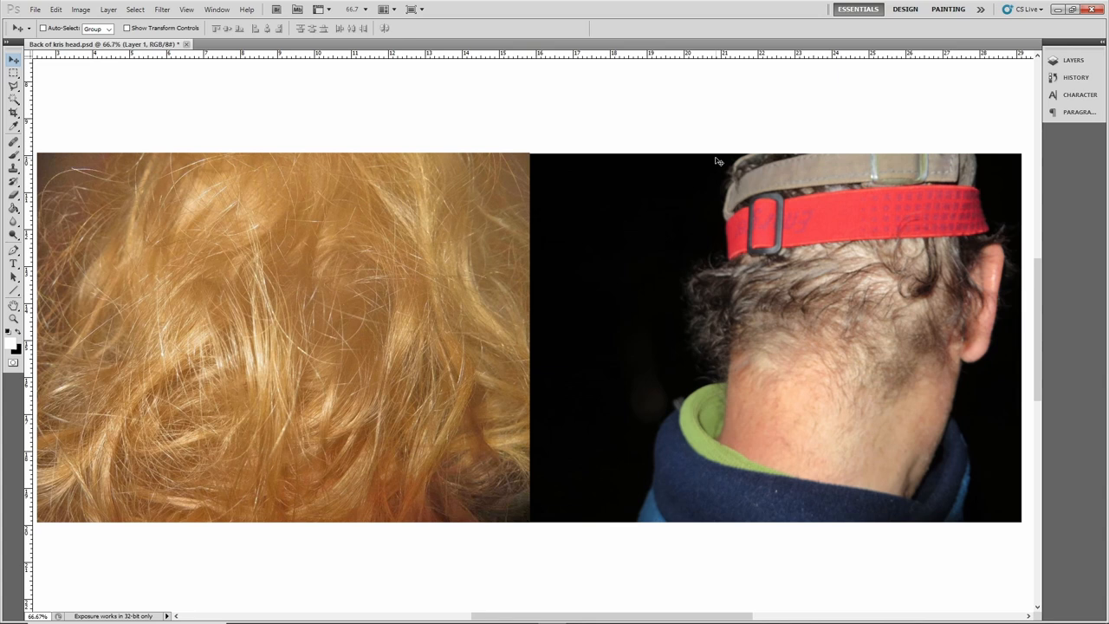
mouse_move(840, 304)
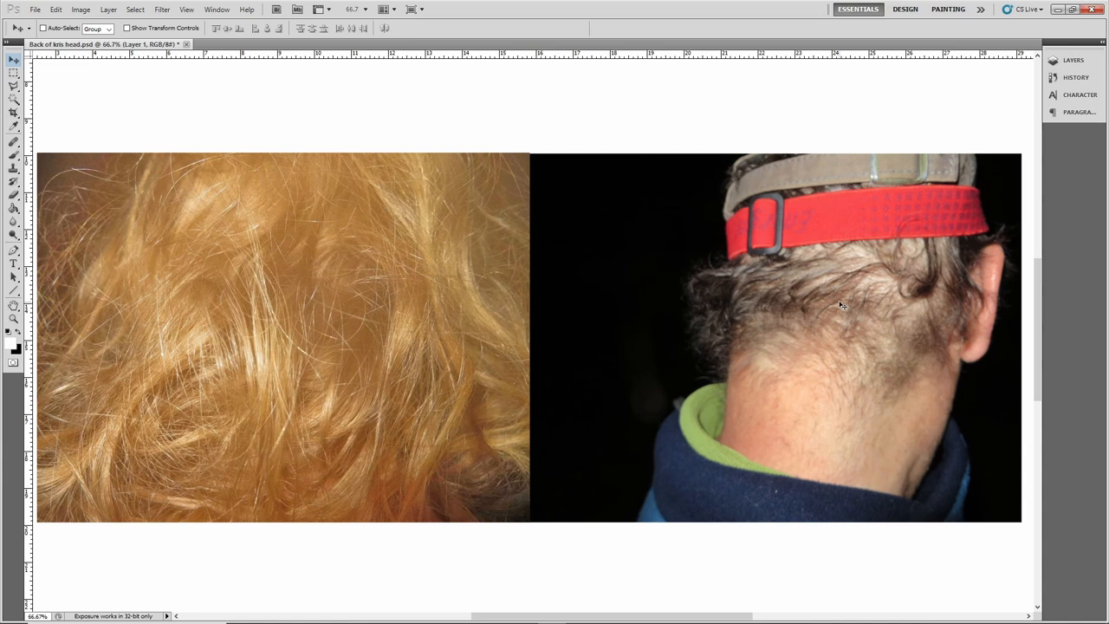
mouse_move(841, 324)
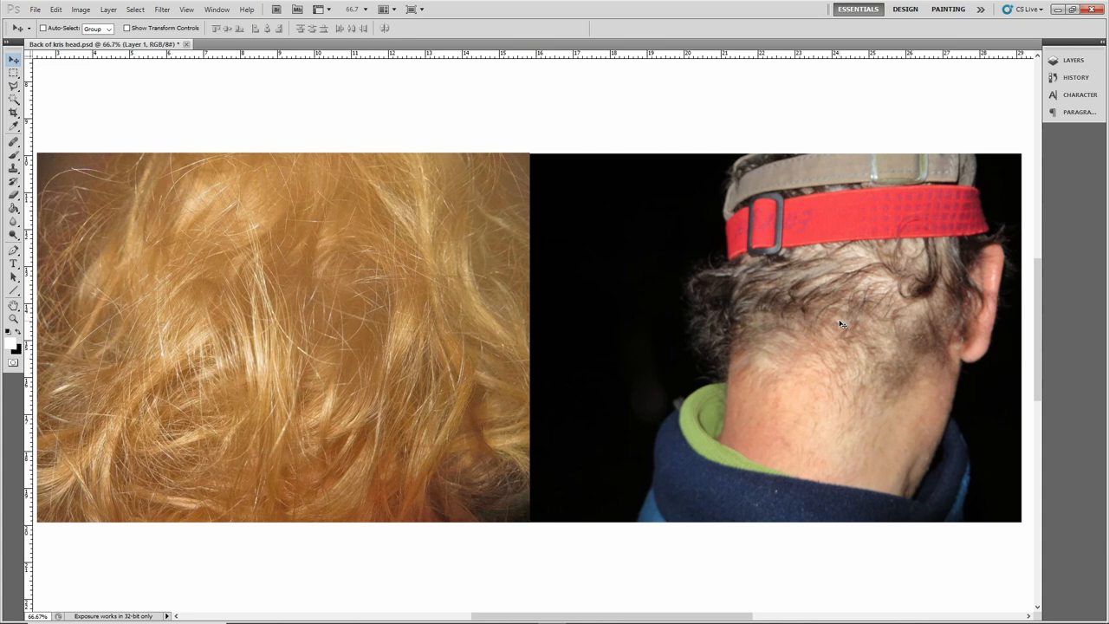
mouse_move(791, 315)
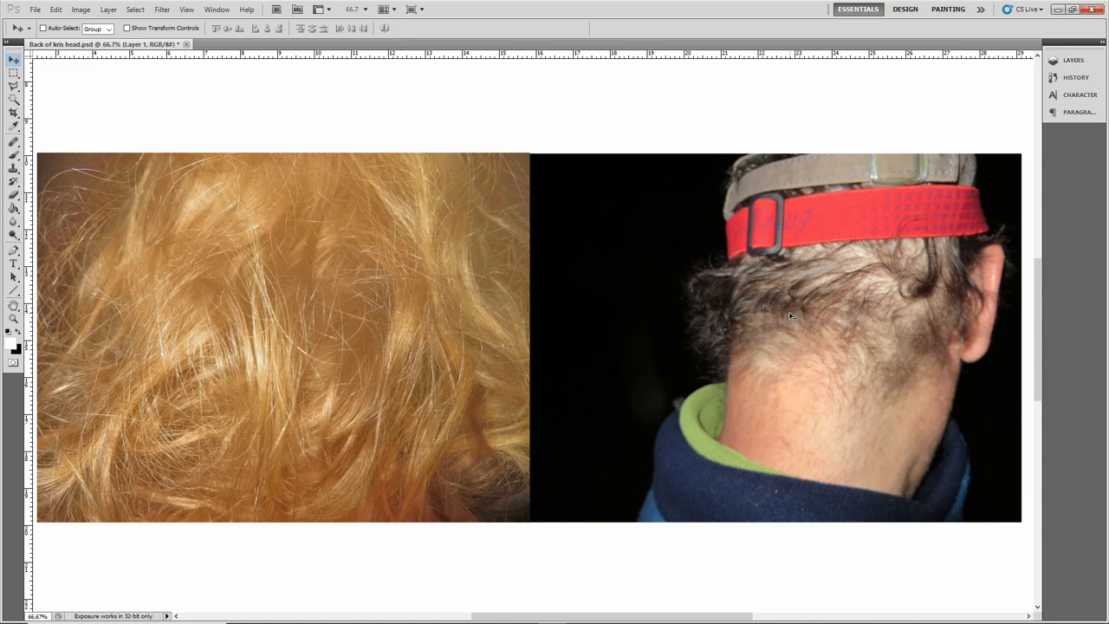
mouse_move(668, 250)
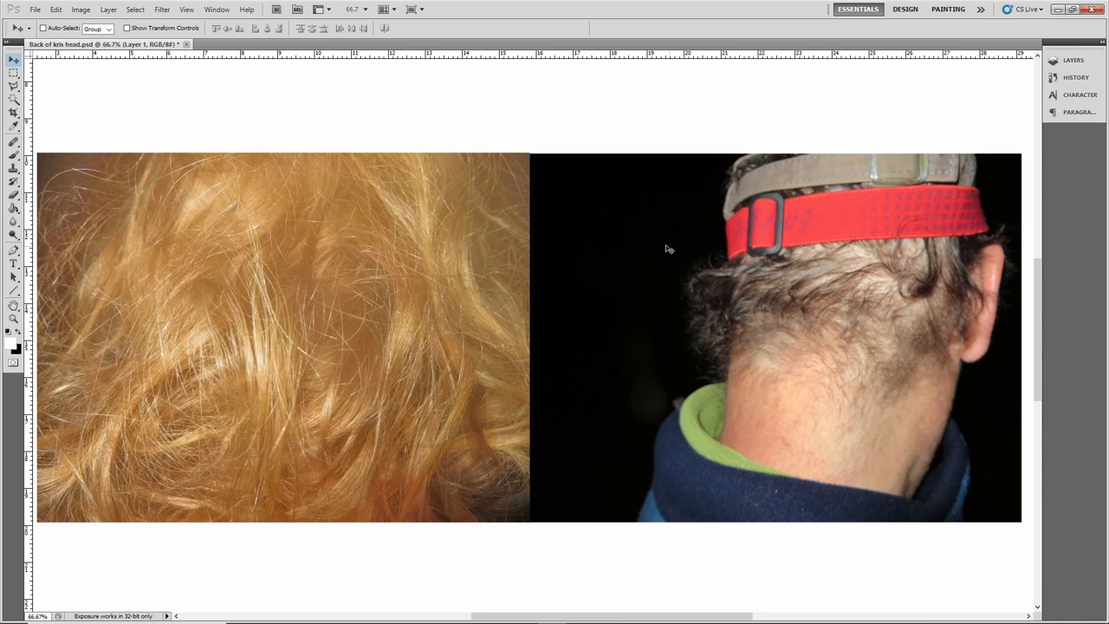
mouse_move(616, 221)
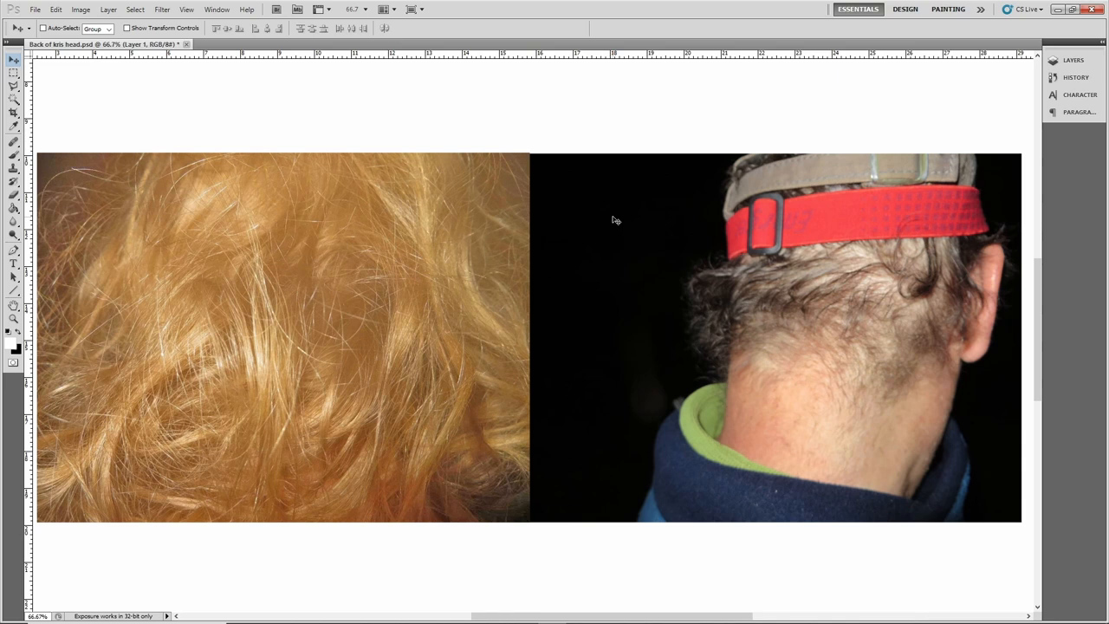
mouse_move(633, 267)
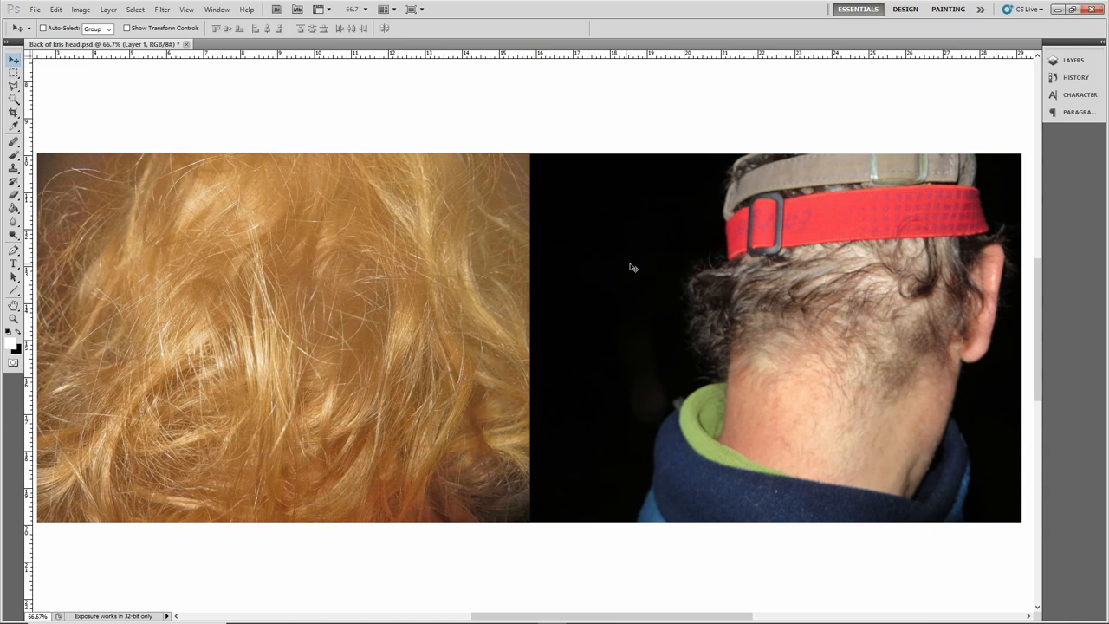
Step: Fit the whole comparison canvas on screen, hair photo beside the back-of-head photo
left_click(14, 319)
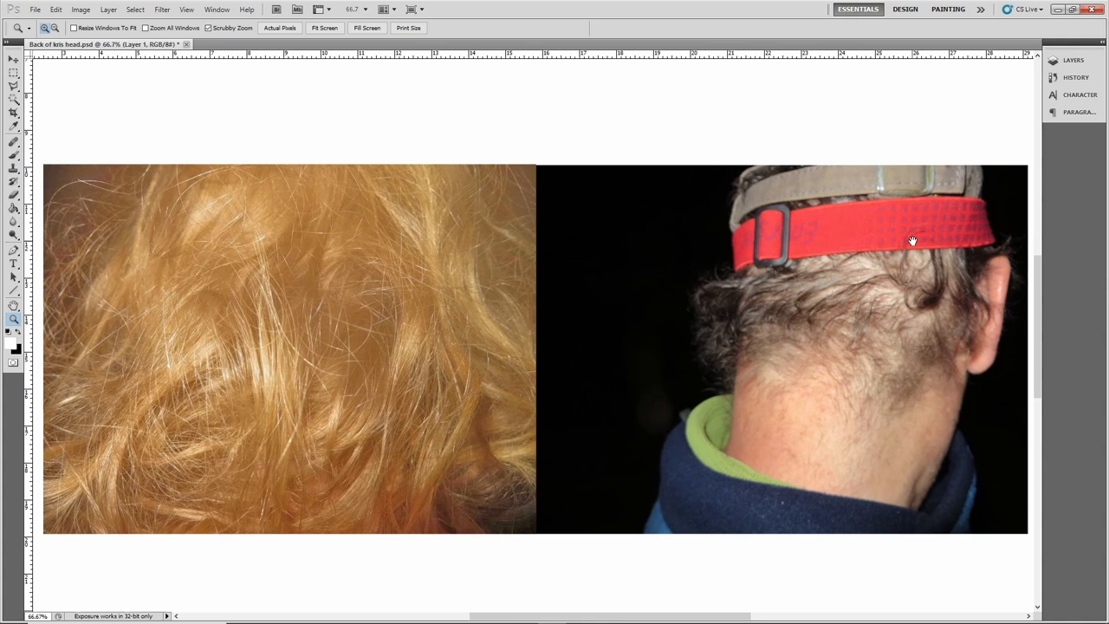
left_click(14, 59)
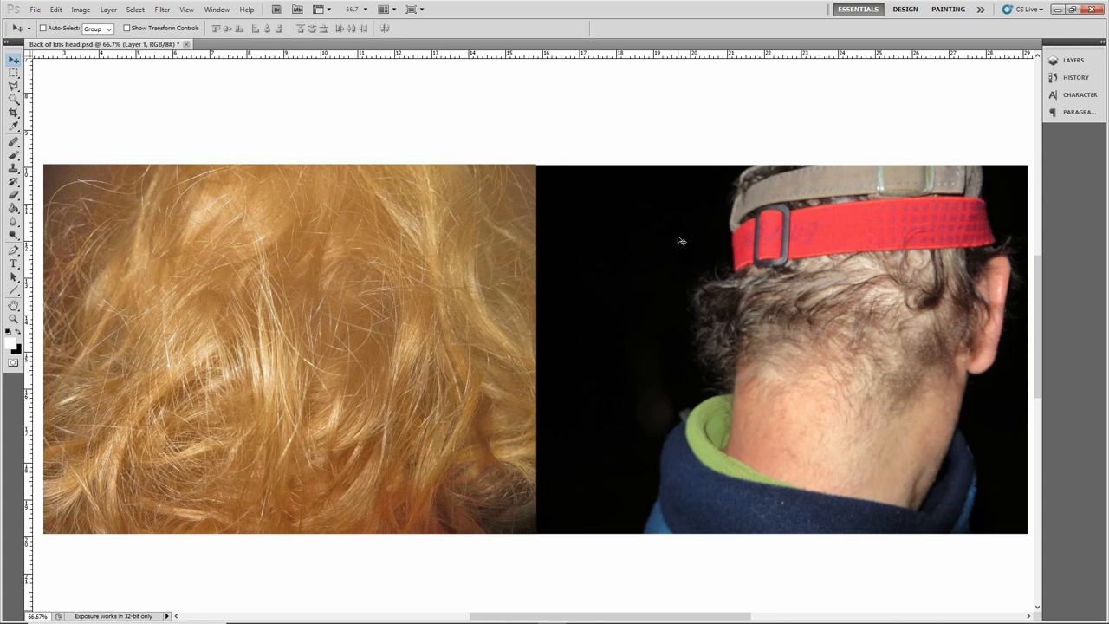
mouse_move(895, 350)
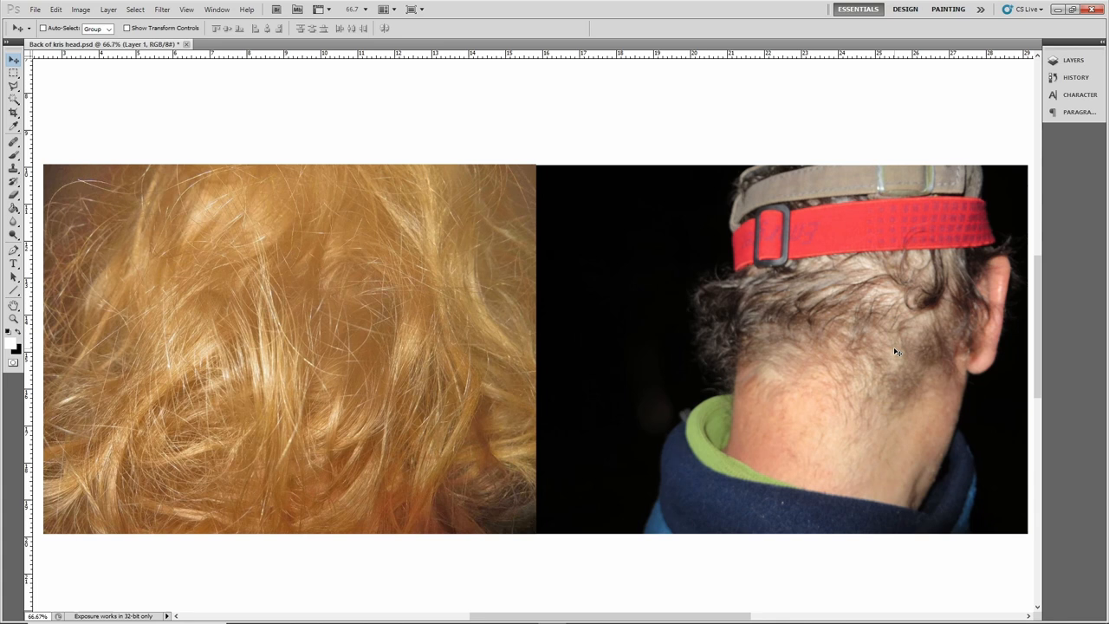
mouse_move(852, 348)
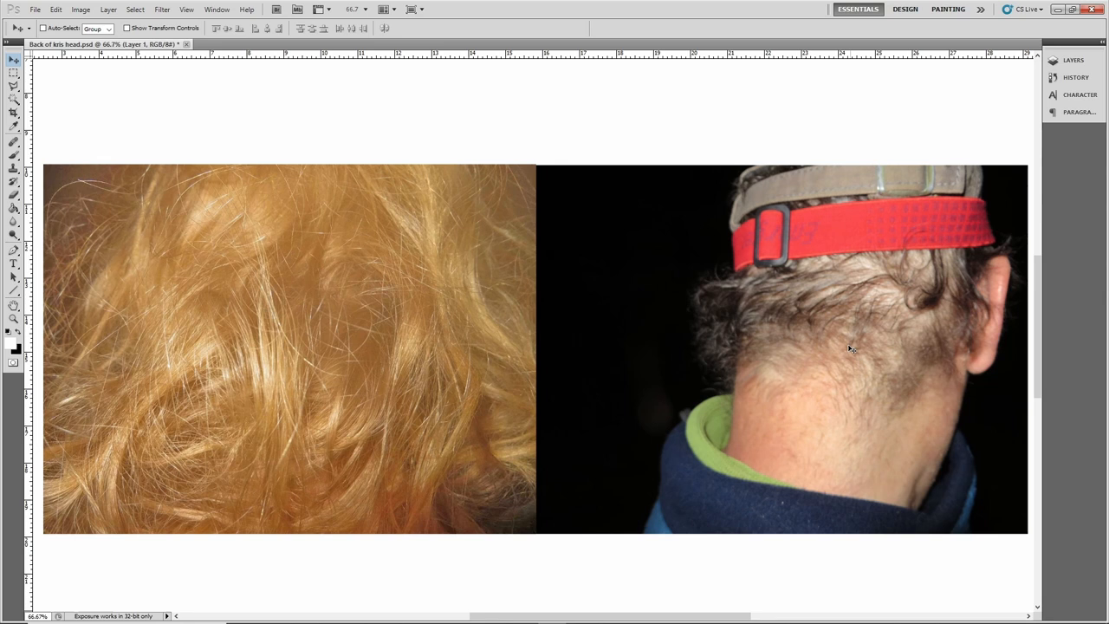
mouse_move(839, 357)
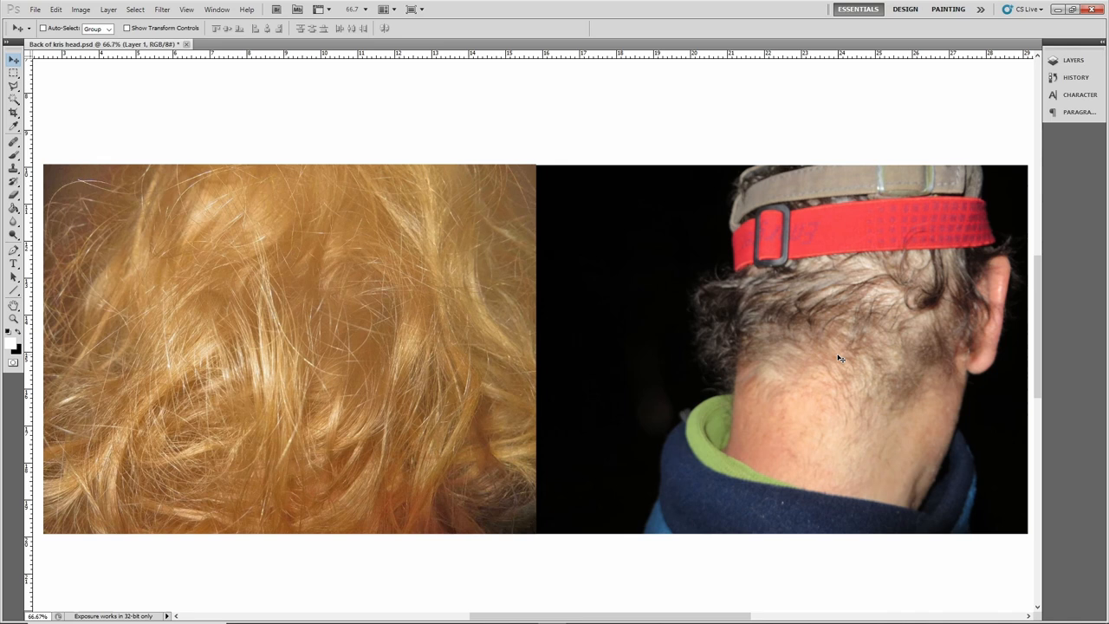
mouse_move(800, 329)
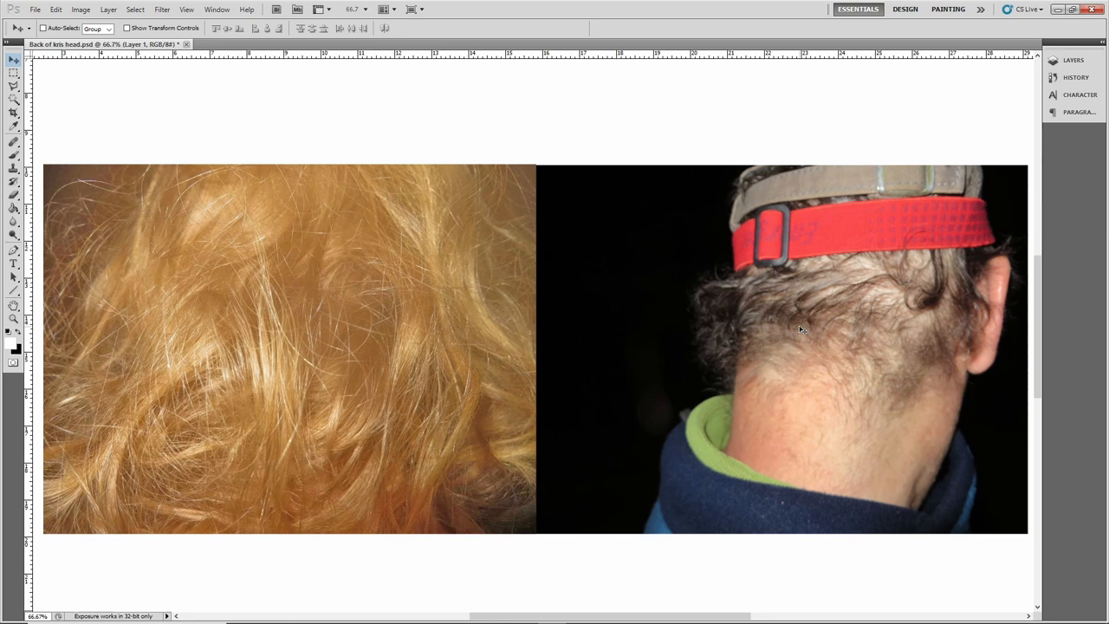
mouse_move(784, 326)
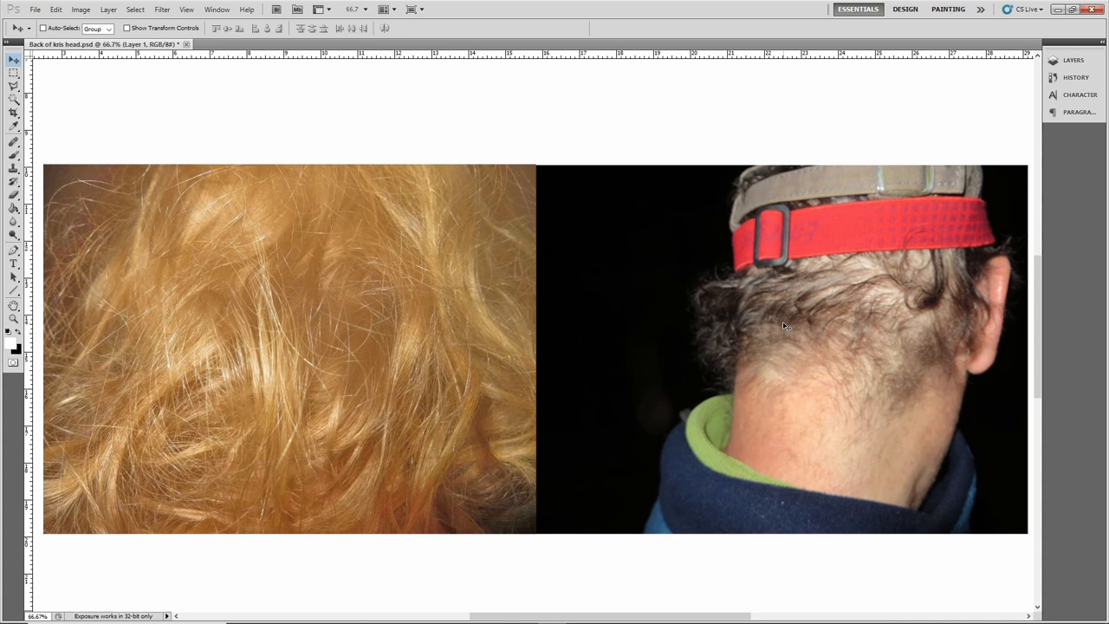
mouse_move(874, 343)
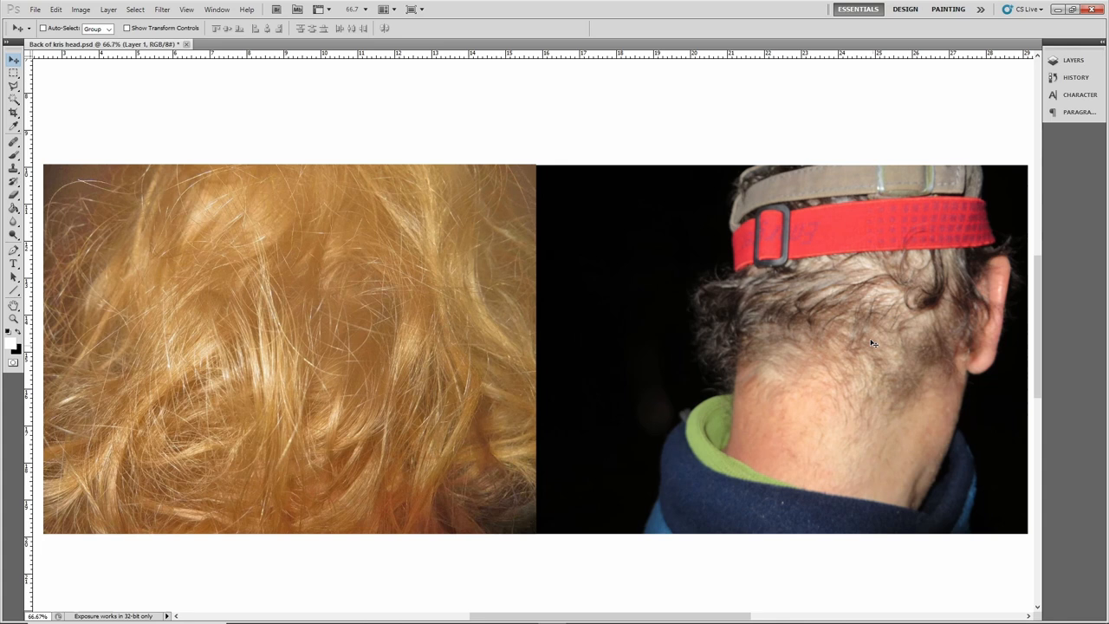
mouse_move(898, 315)
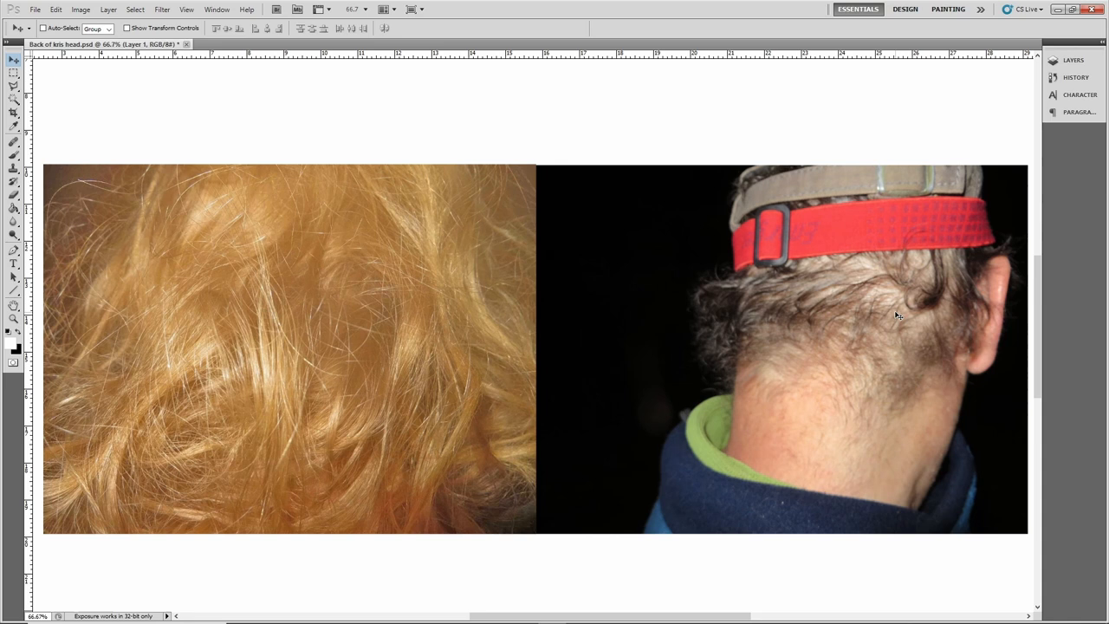
mouse_move(922, 300)
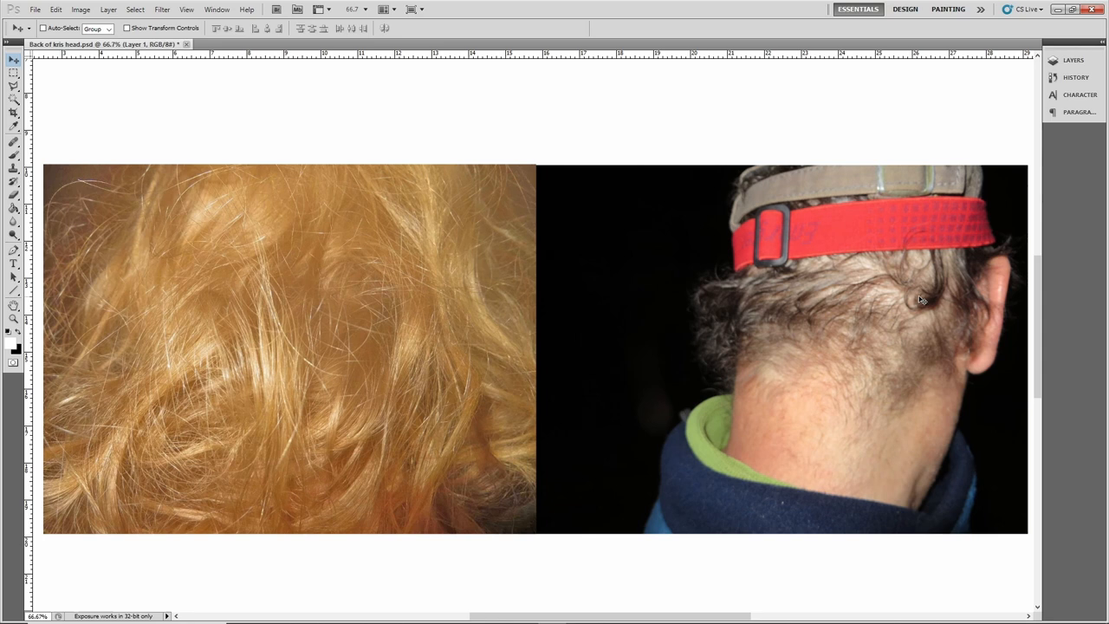
mouse_move(201, 336)
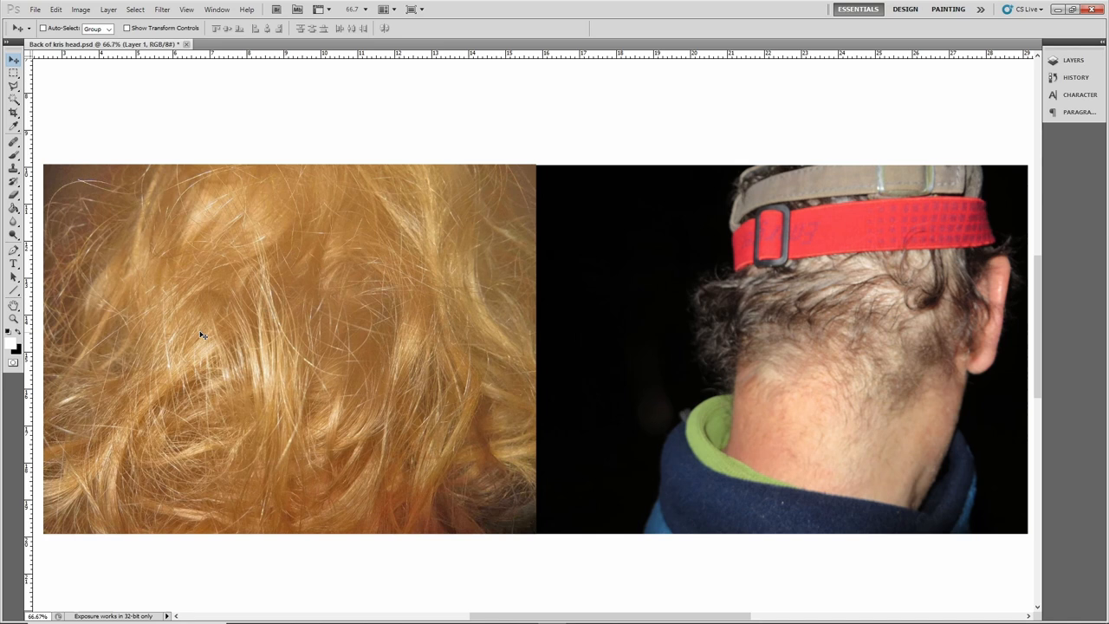
mouse_move(267, 281)
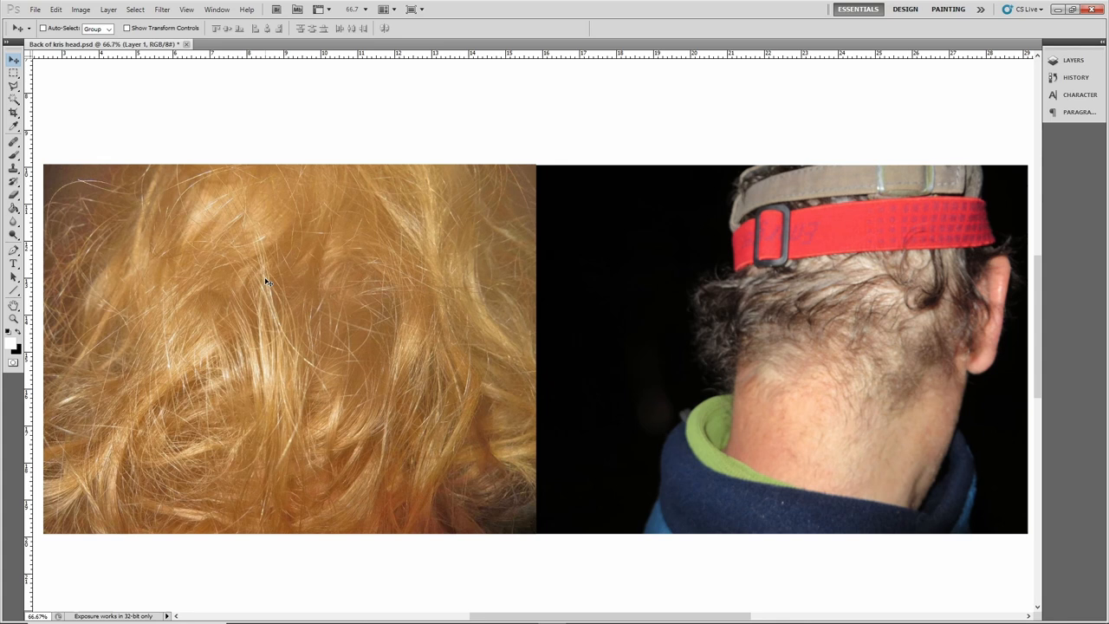
mouse_move(319, 342)
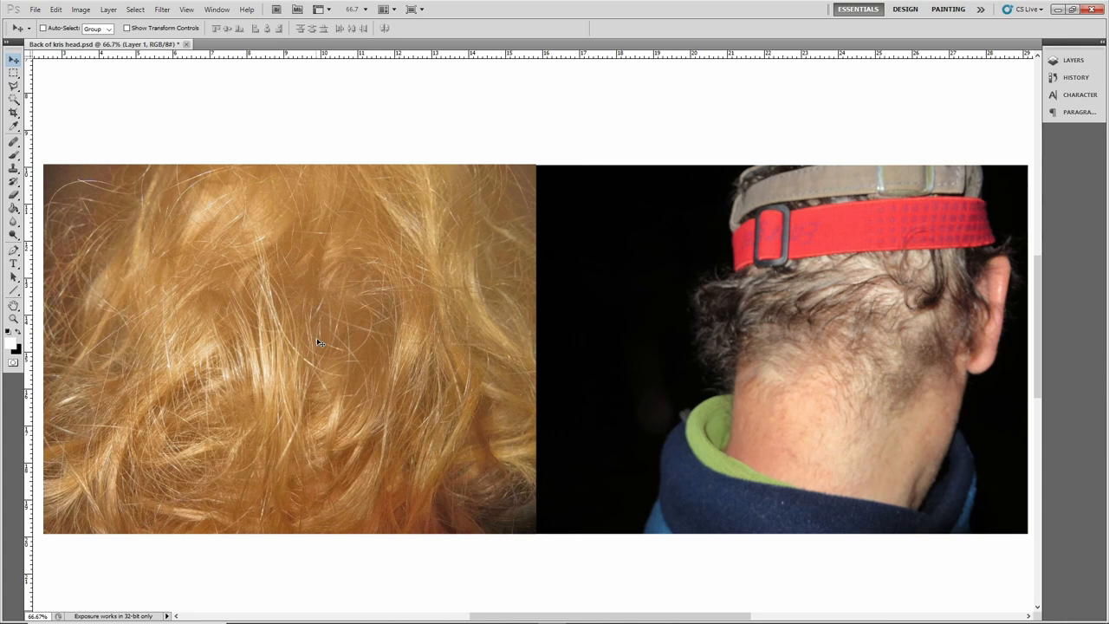
mouse_move(504, 392)
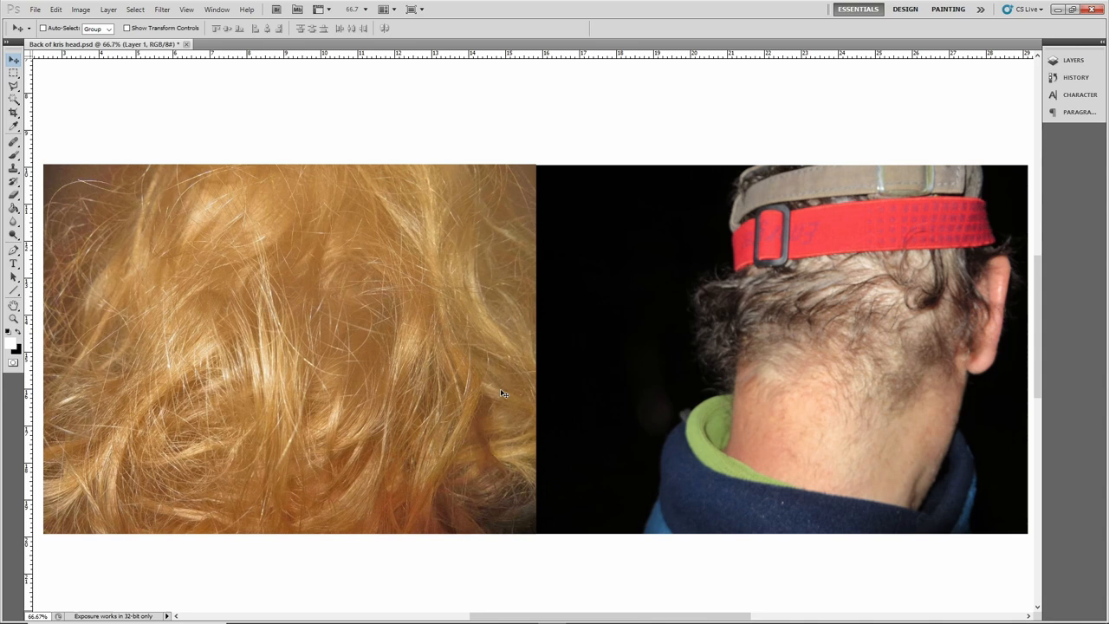
mouse_move(619, 496)
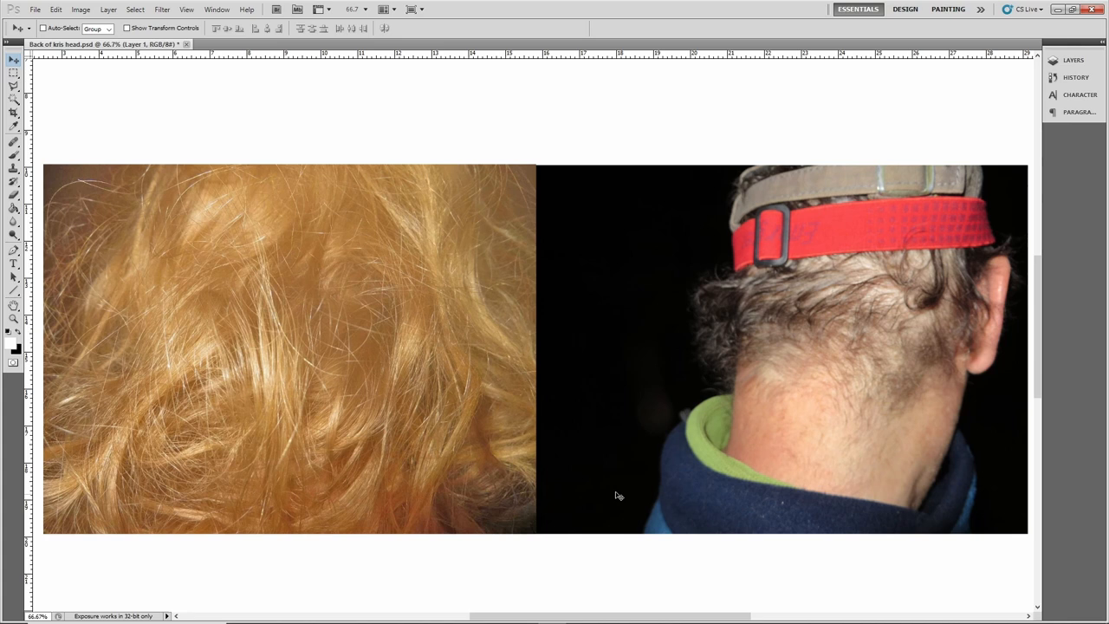
mouse_move(598, 338)
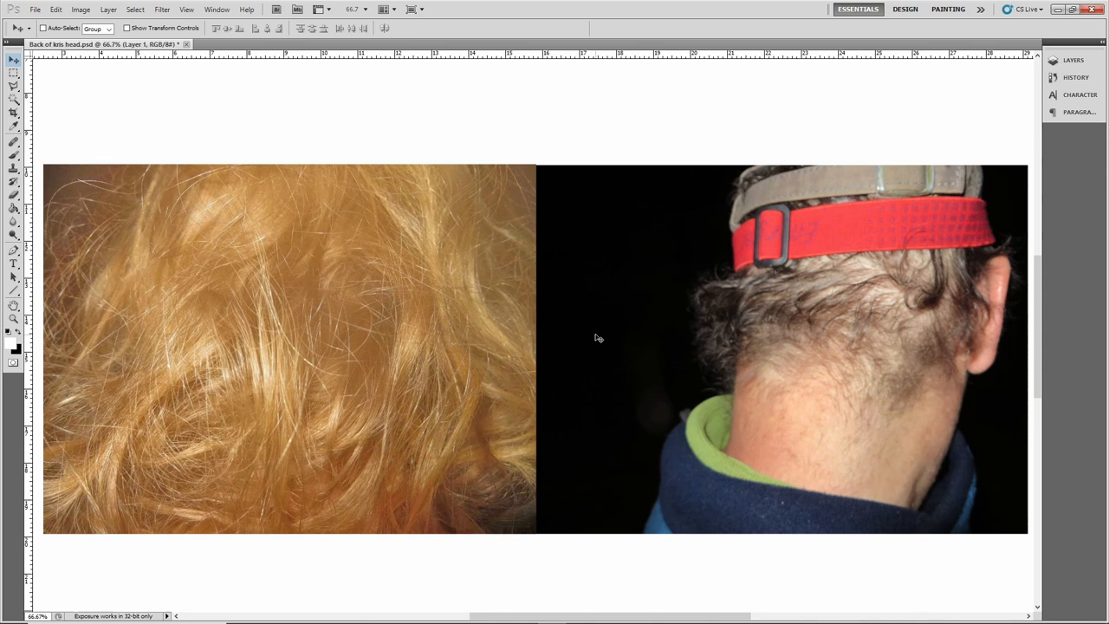
mouse_move(541, 291)
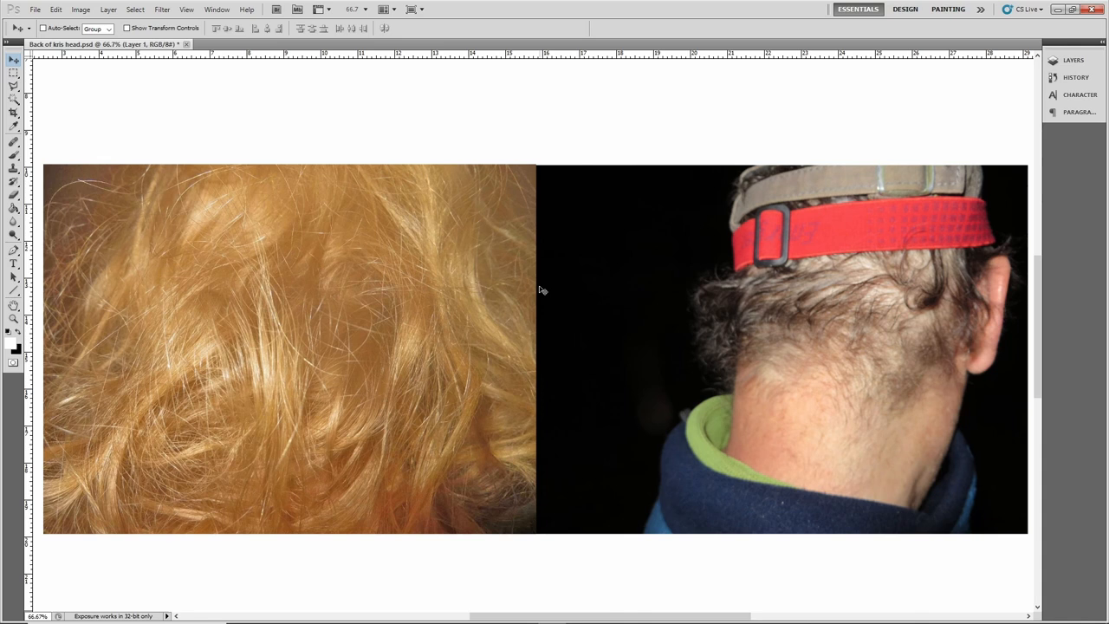
mouse_move(546, 267)
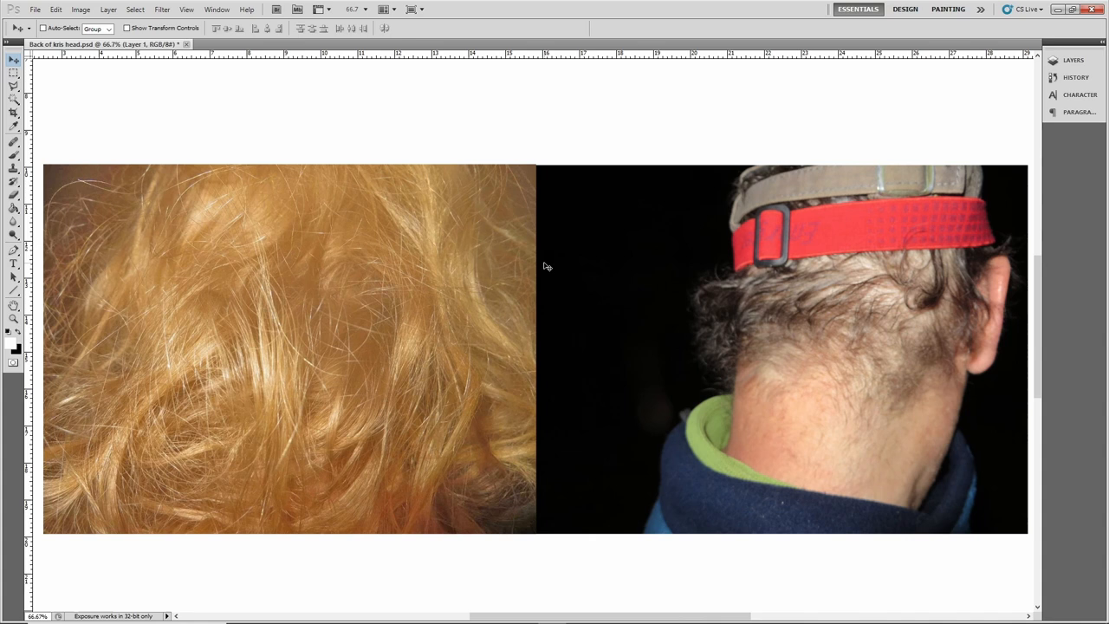
mouse_move(593, 295)
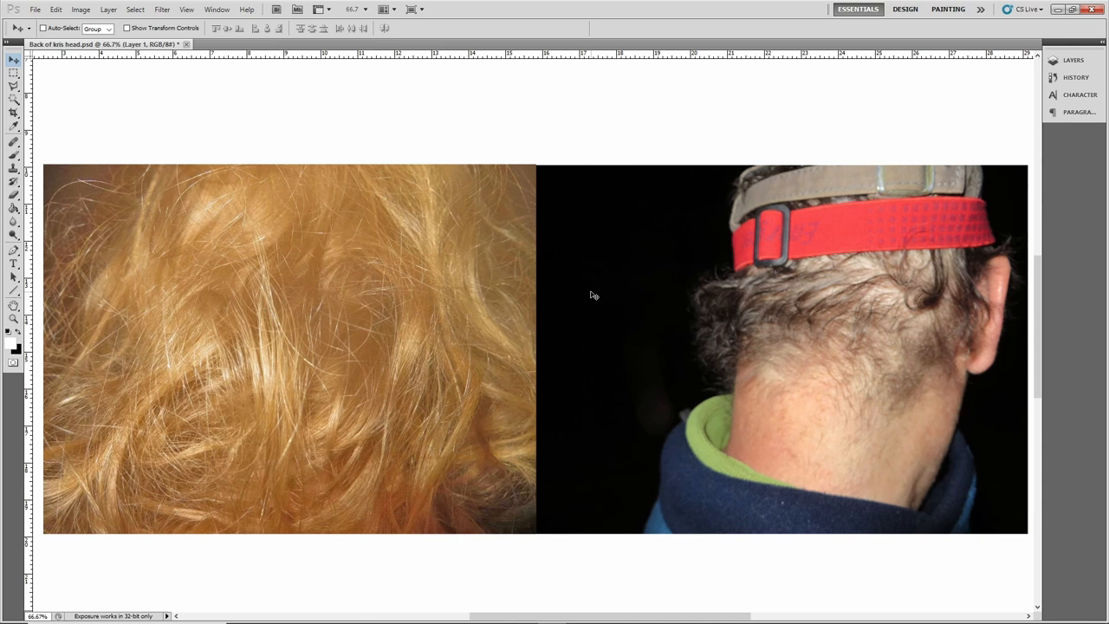
mouse_move(751, 95)
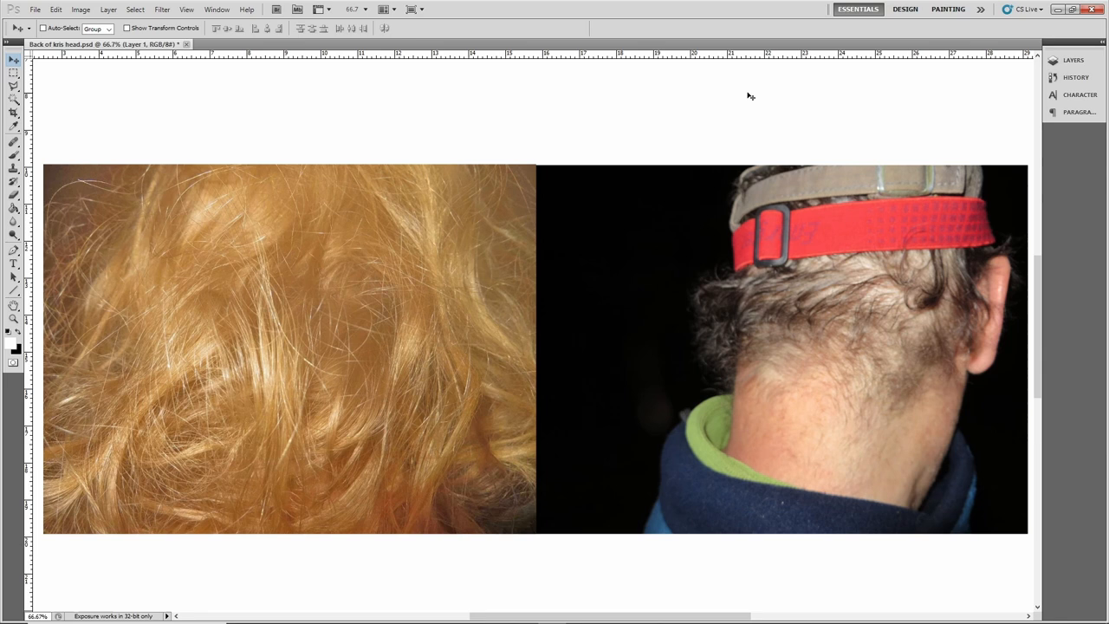
mouse_move(898, 357)
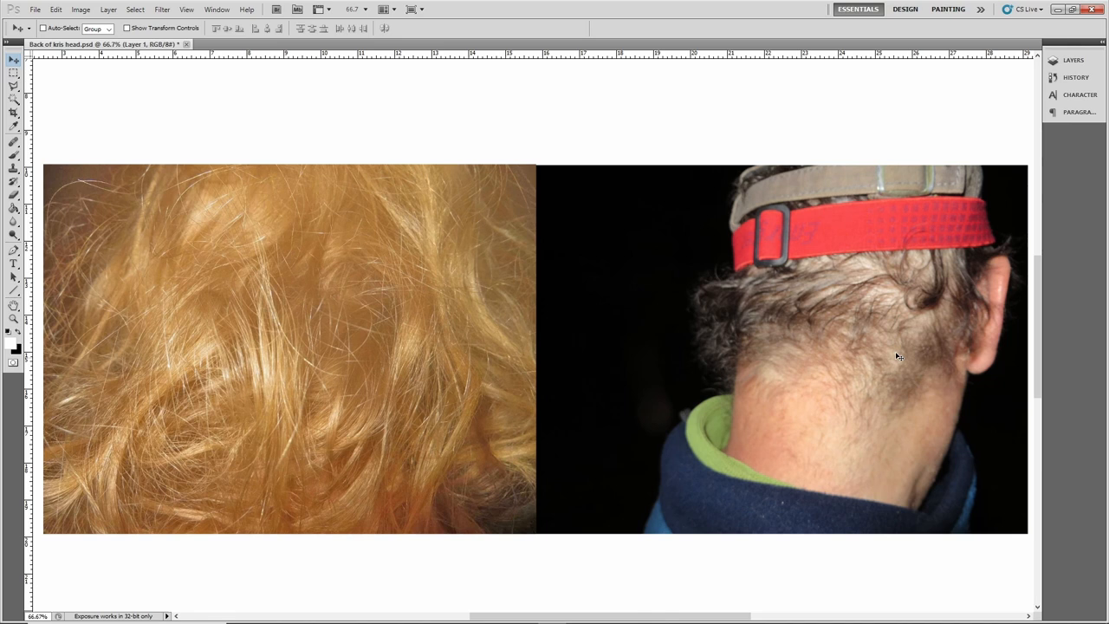
mouse_move(828, 348)
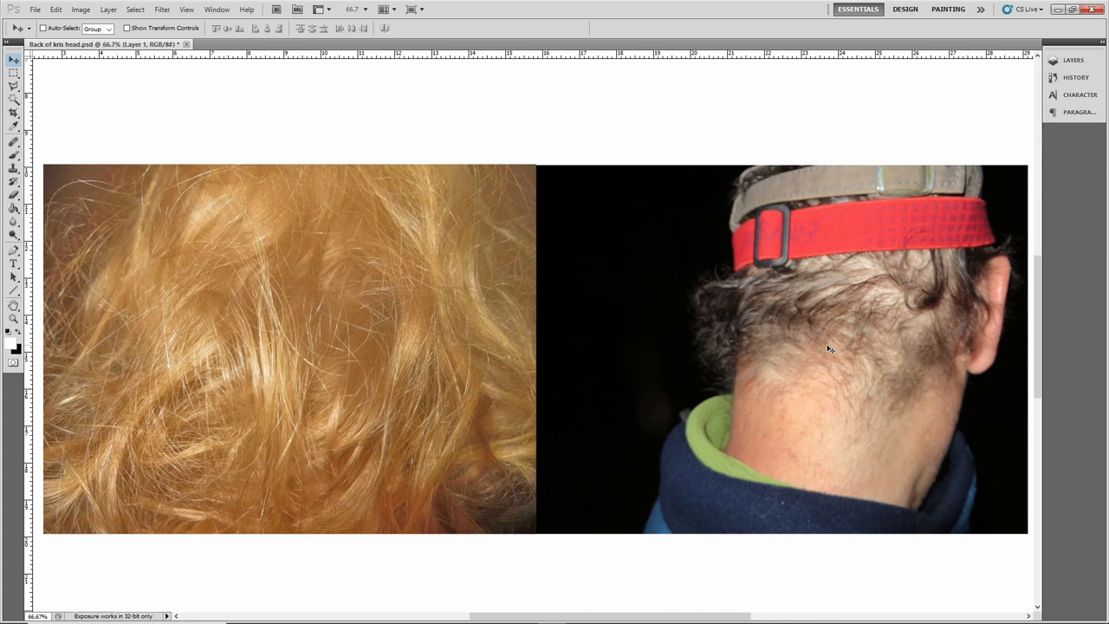
mouse_move(754, 200)
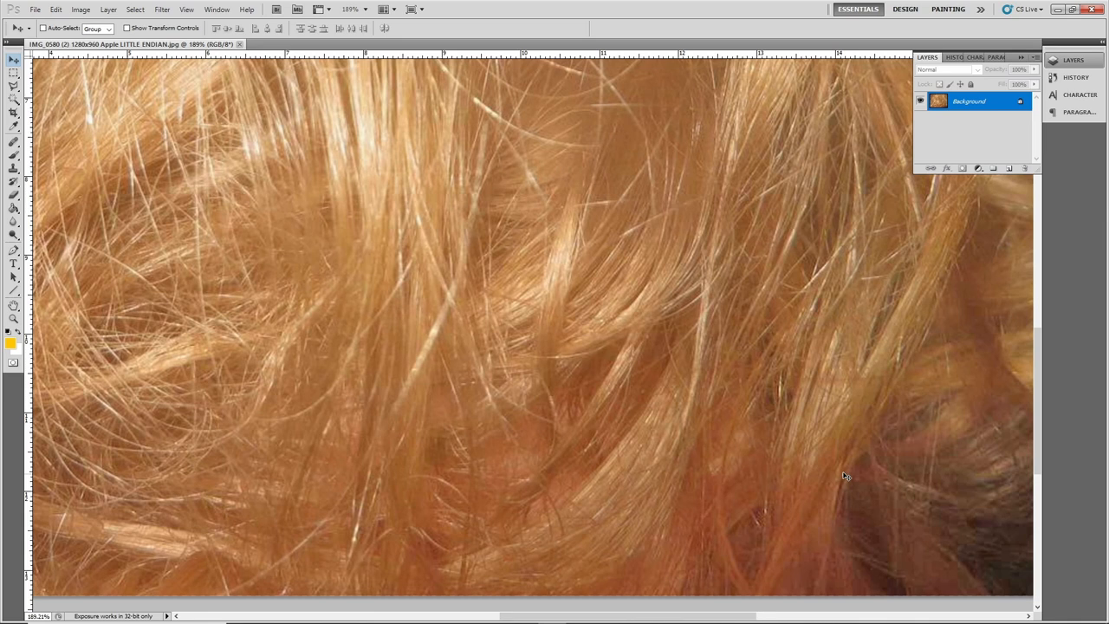
mouse_move(260, 492)
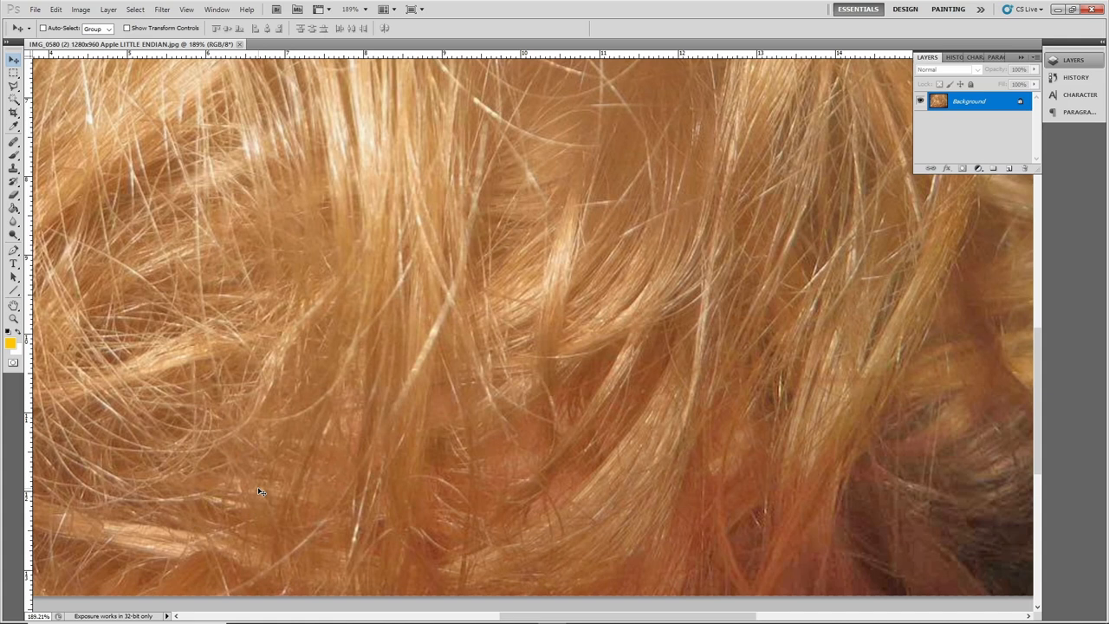
mouse_move(534, 413)
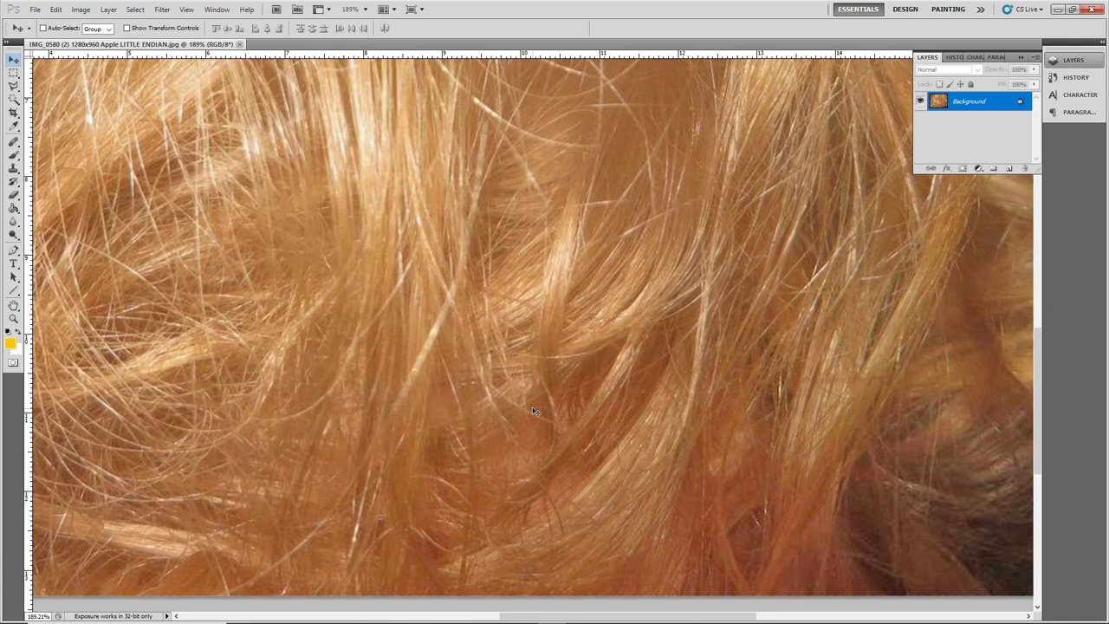
mouse_move(276, 503)
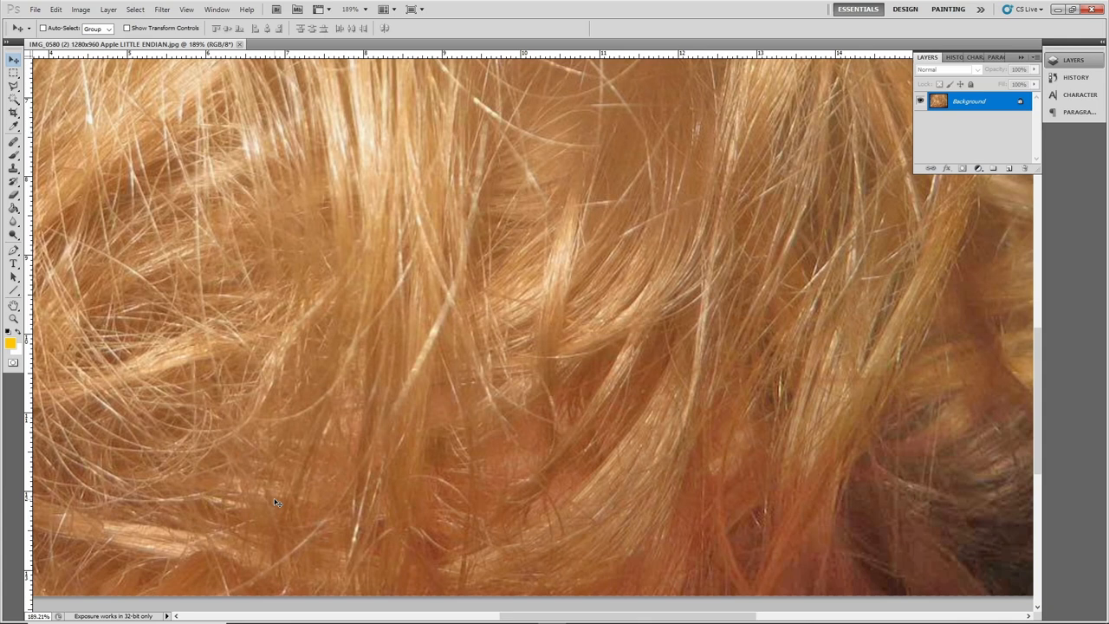
mouse_move(228, 517)
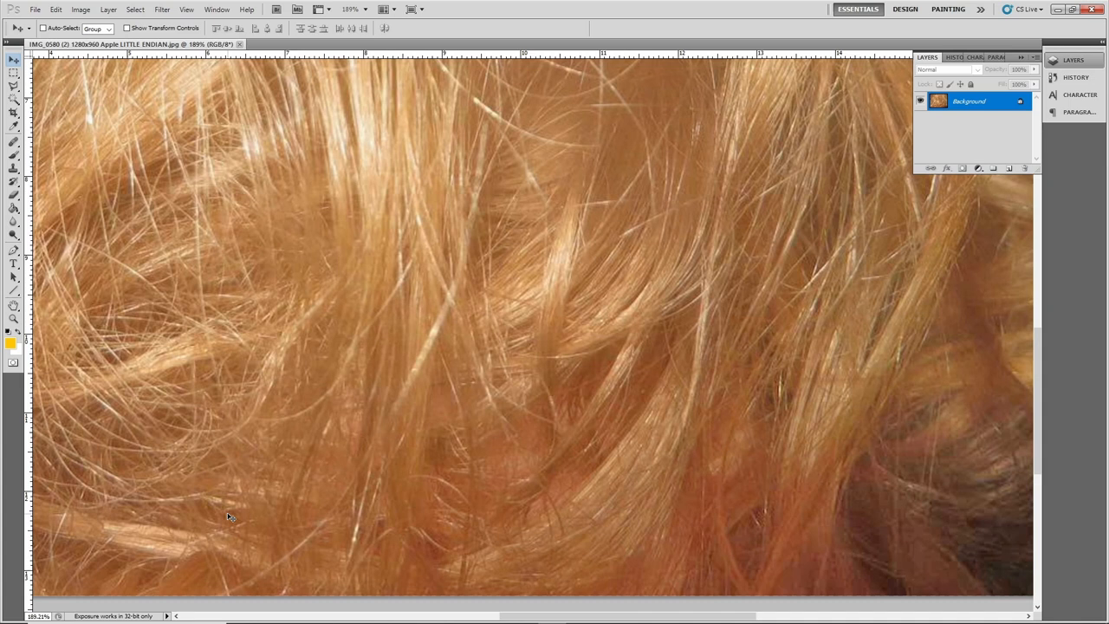
mouse_move(425, 513)
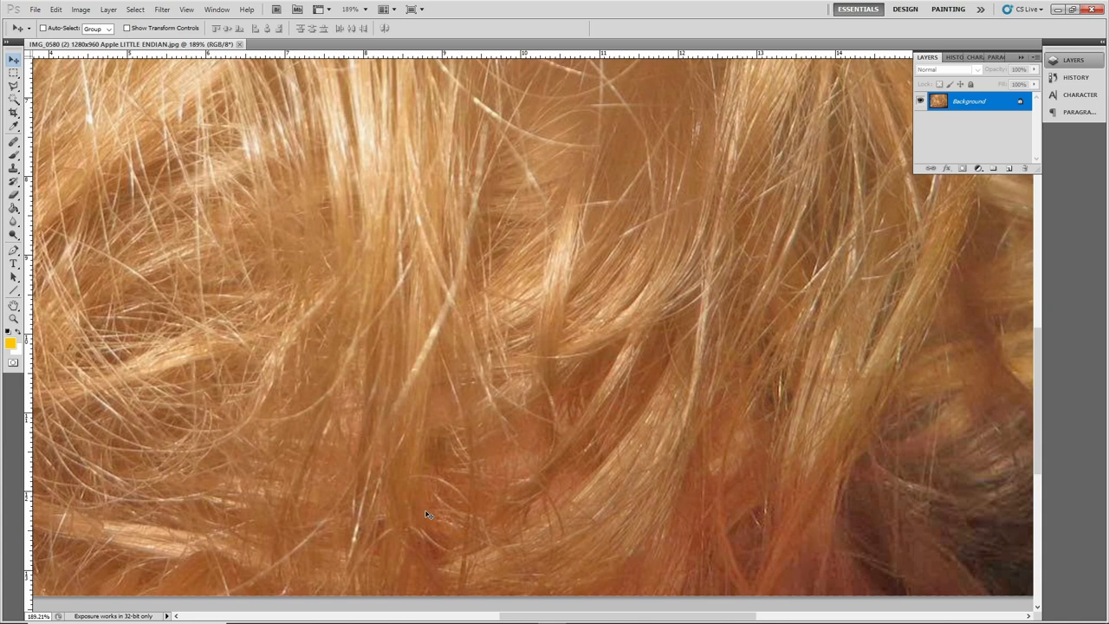
mouse_move(443, 486)
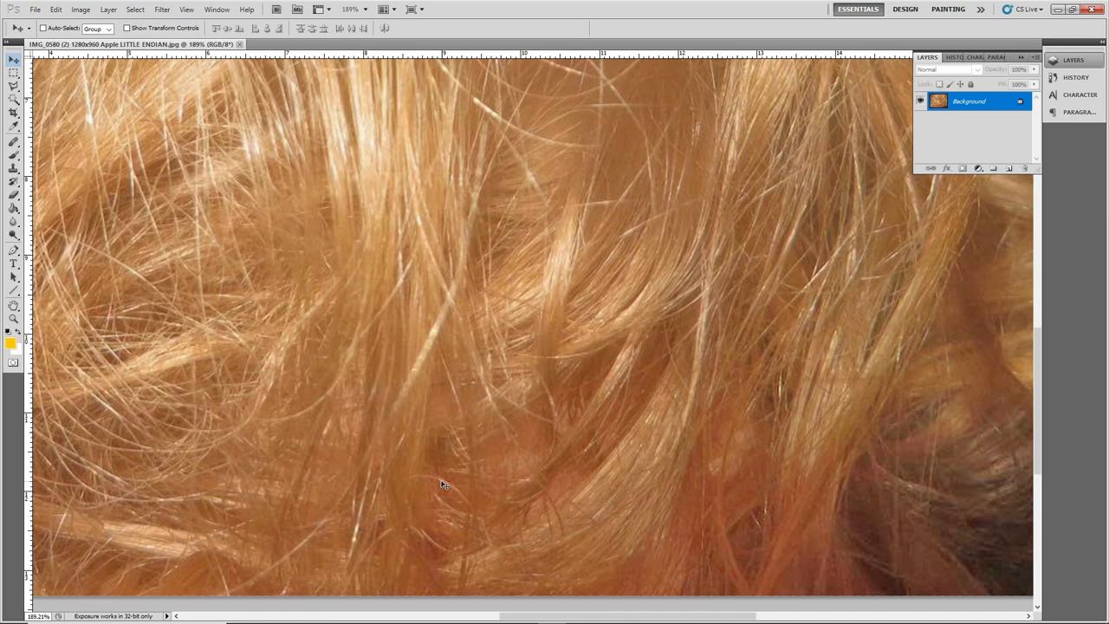
mouse_move(506, 424)
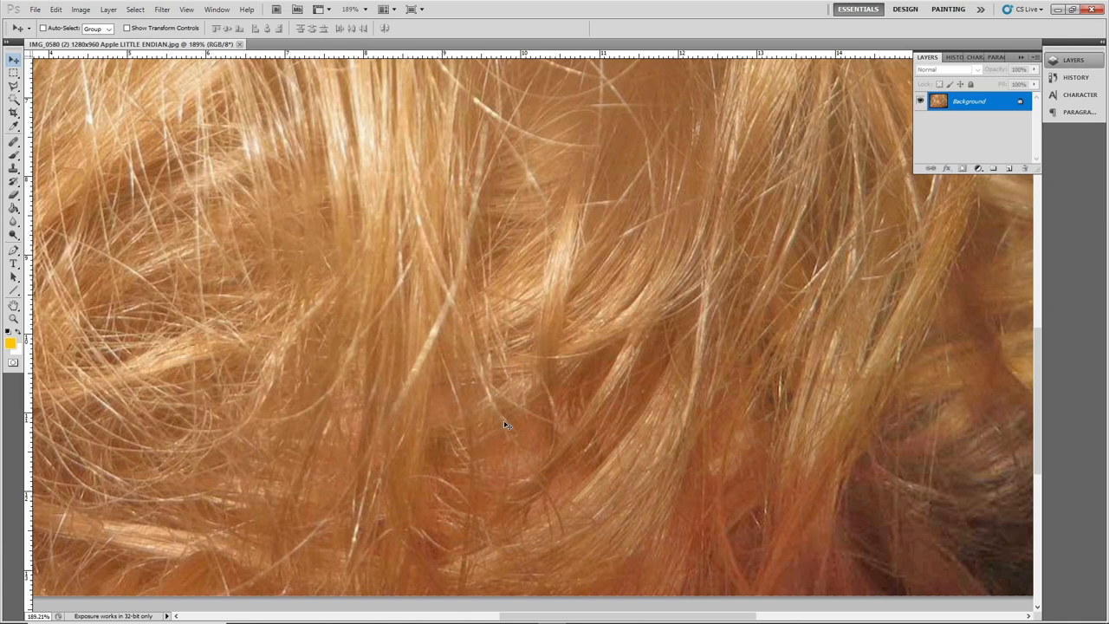
mouse_move(495, 537)
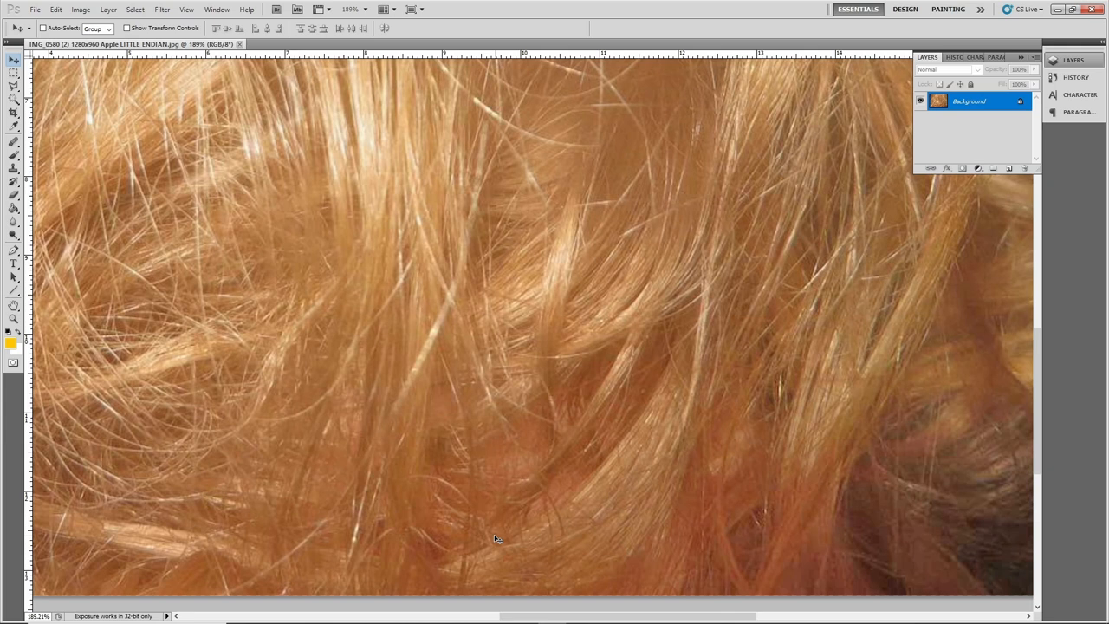
mouse_move(461, 392)
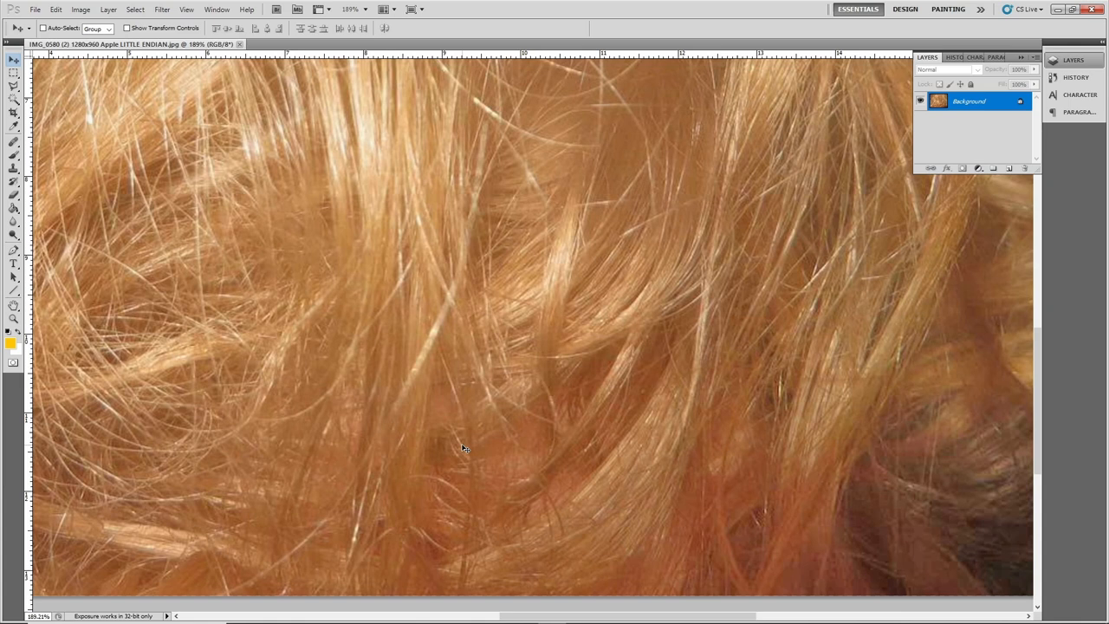
mouse_move(451, 309)
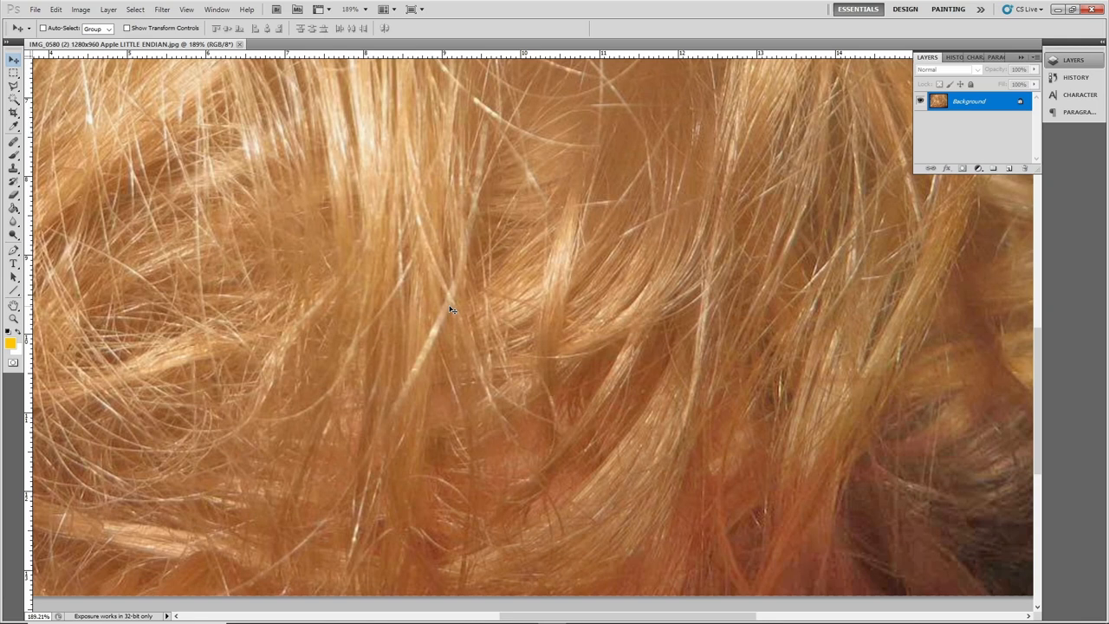
mouse_move(471, 500)
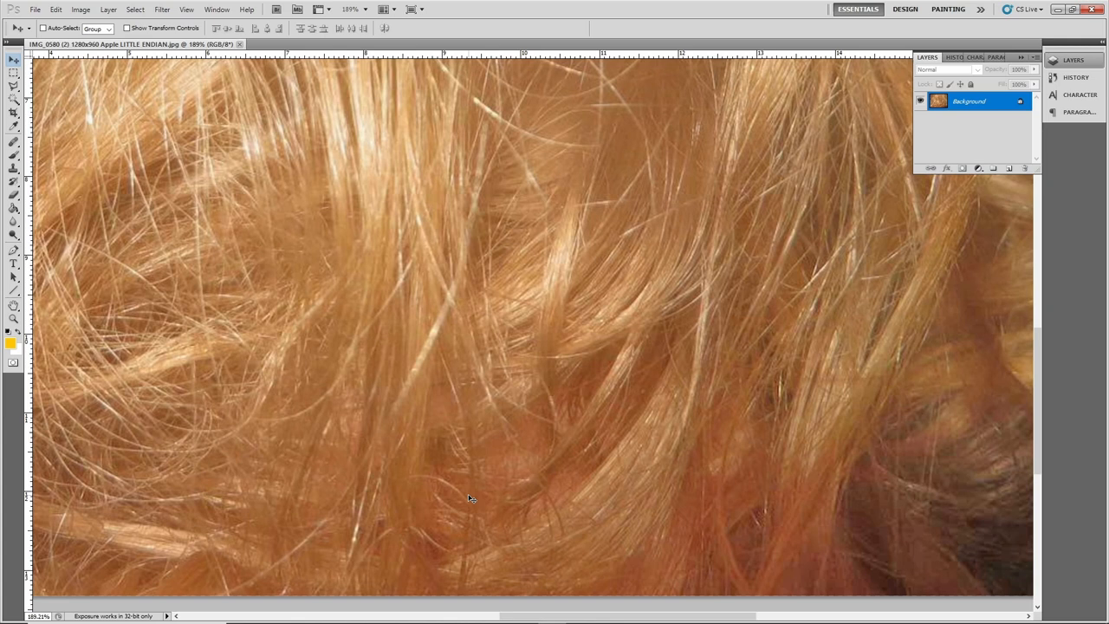
mouse_move(562, 444)
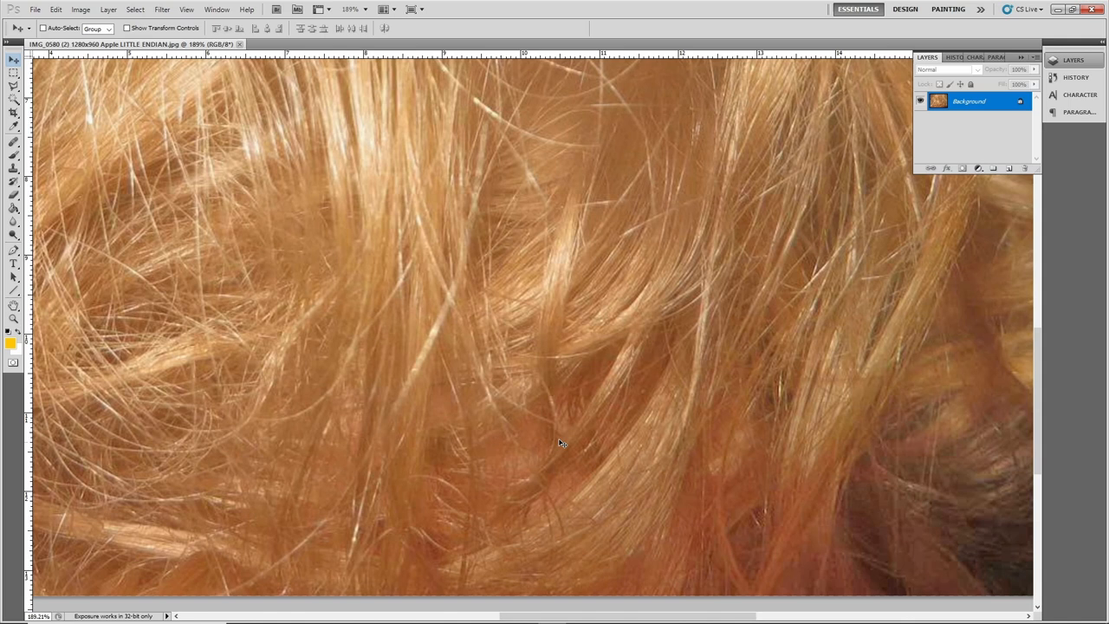
mouse_move(582, 426)
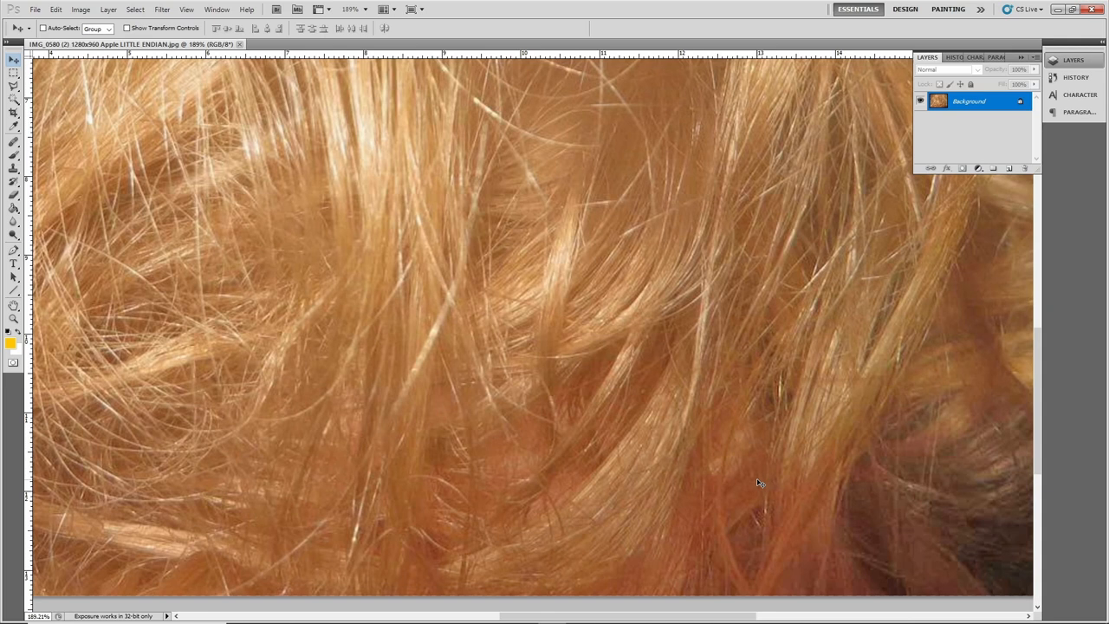
mouse_move(737, 502)
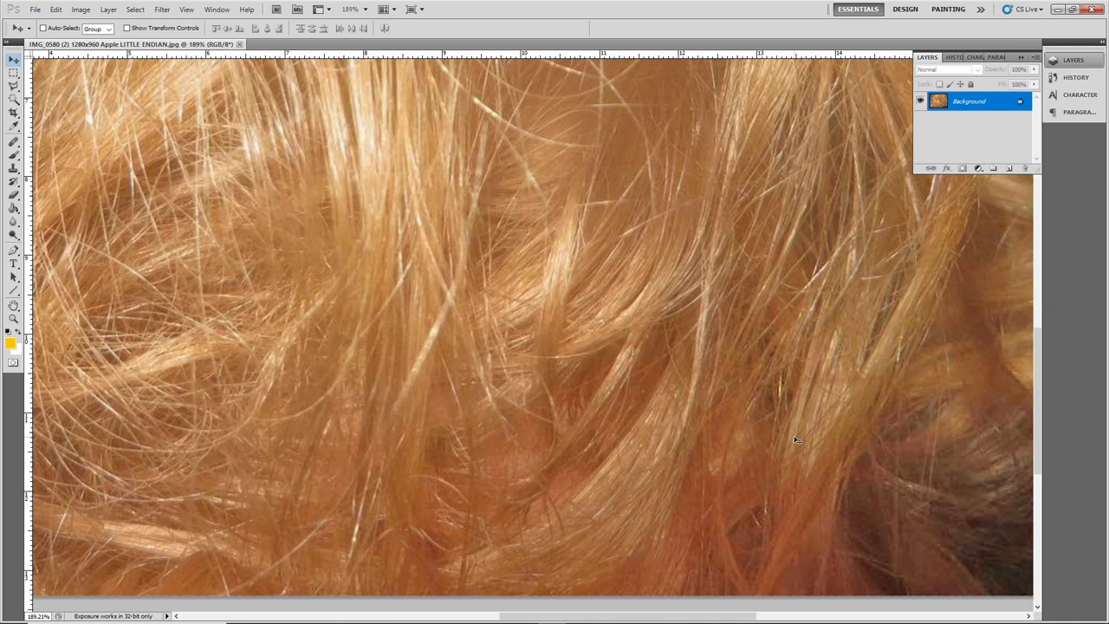
mouse_move(569, 416)
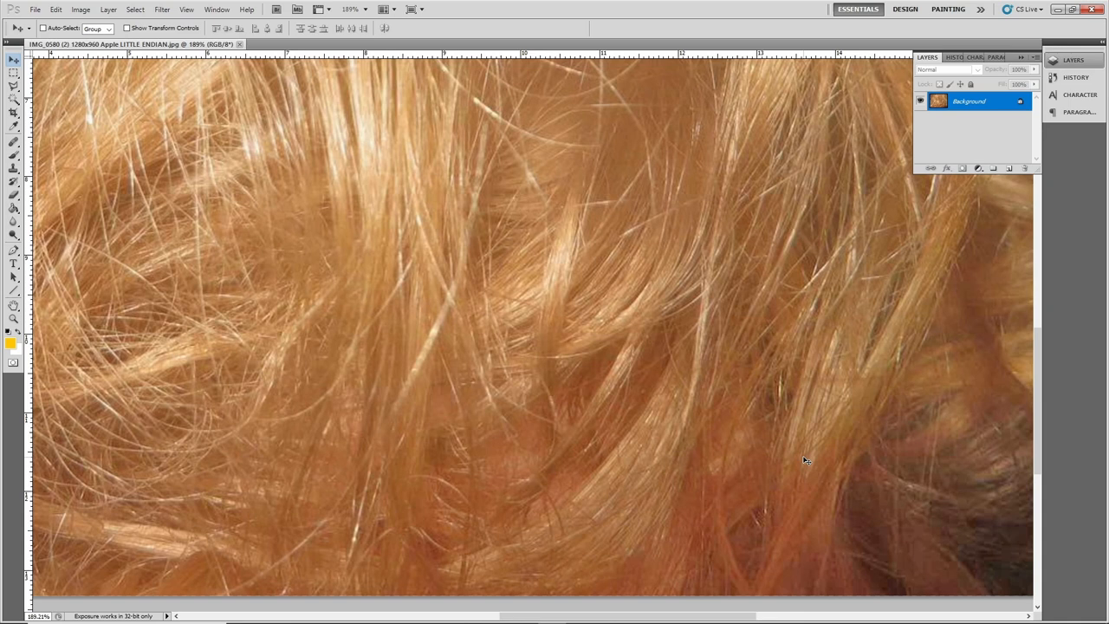
mouse_move(801, 444)
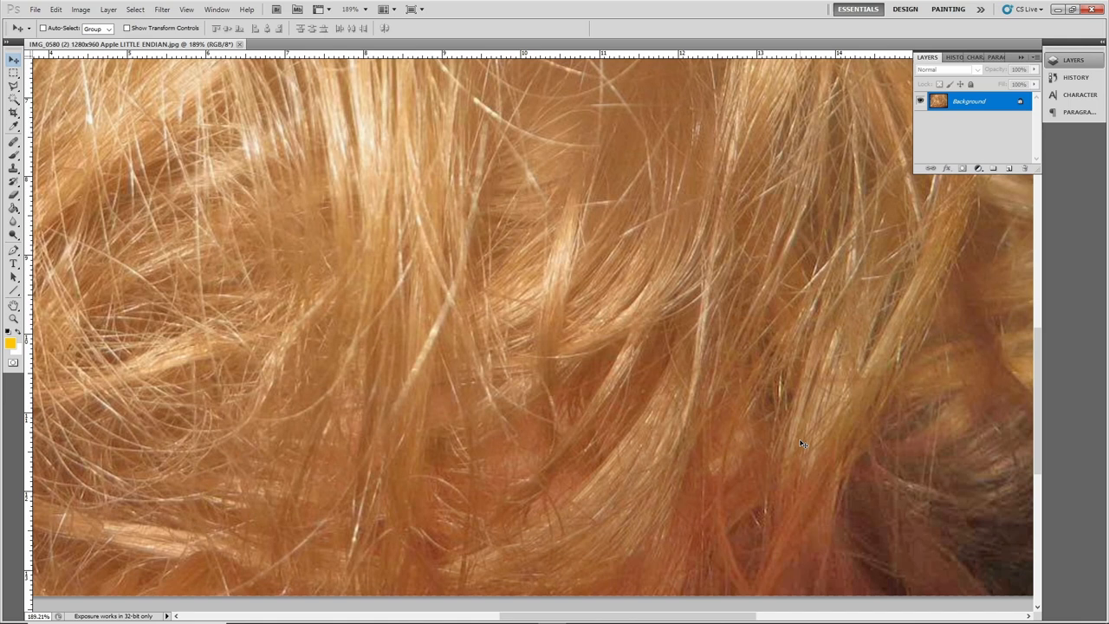
mouse_move(579, 409)
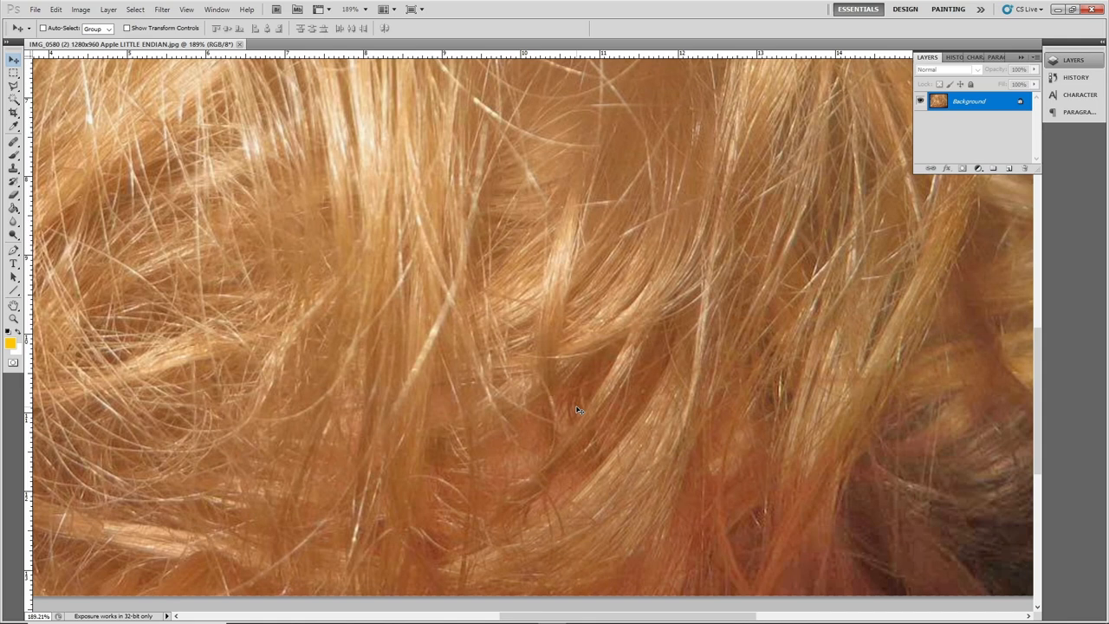
mouse_move(766, 483)
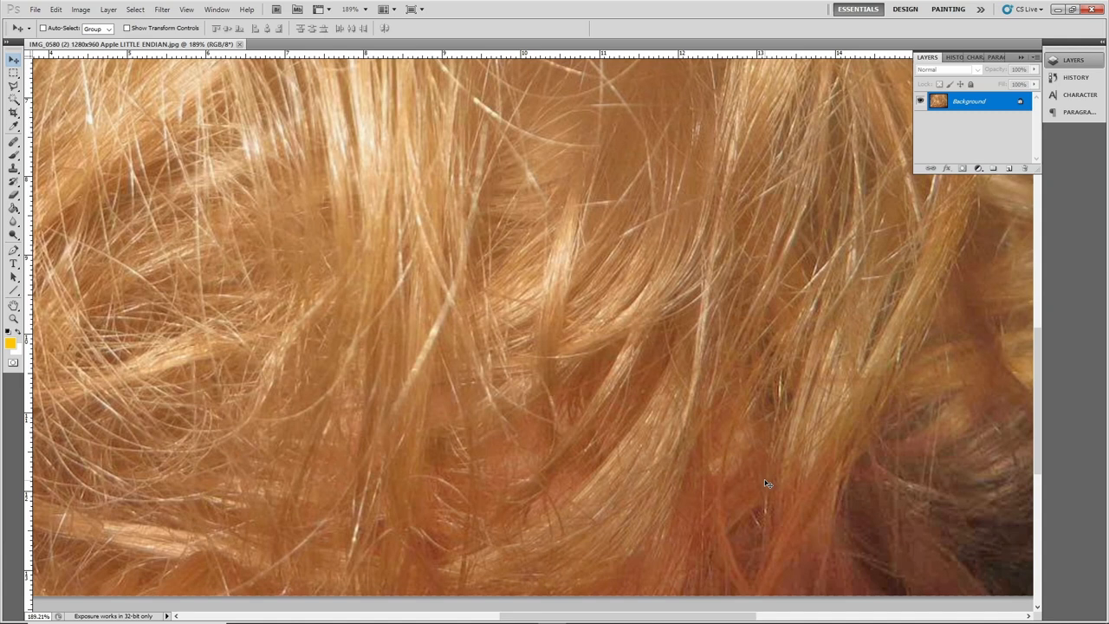
mouse_move(579, 408)
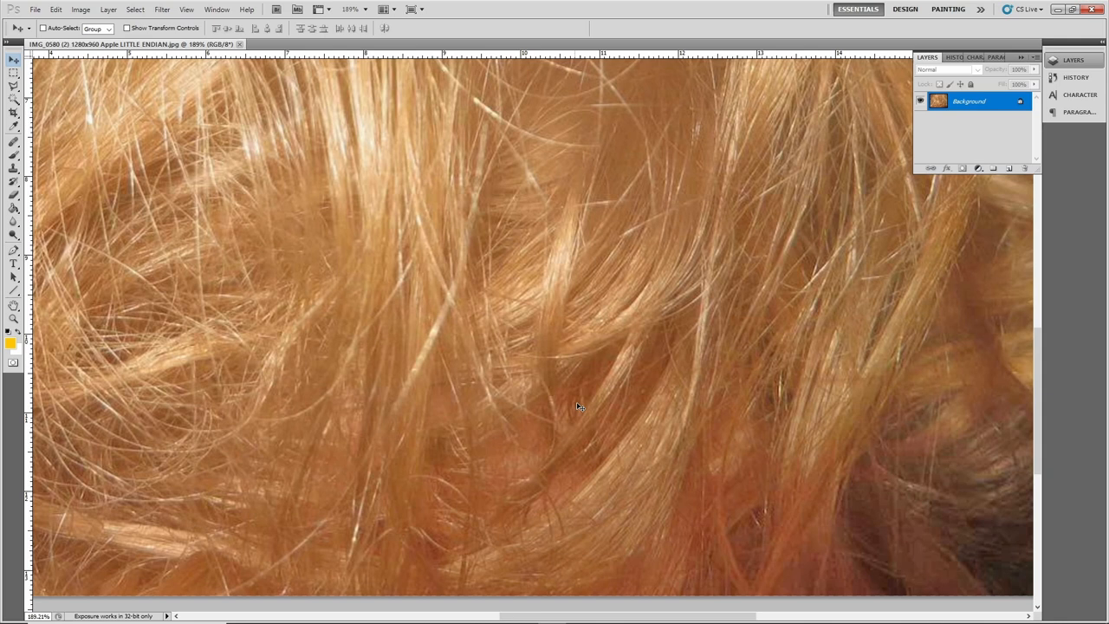
mouse_move(877, 456)
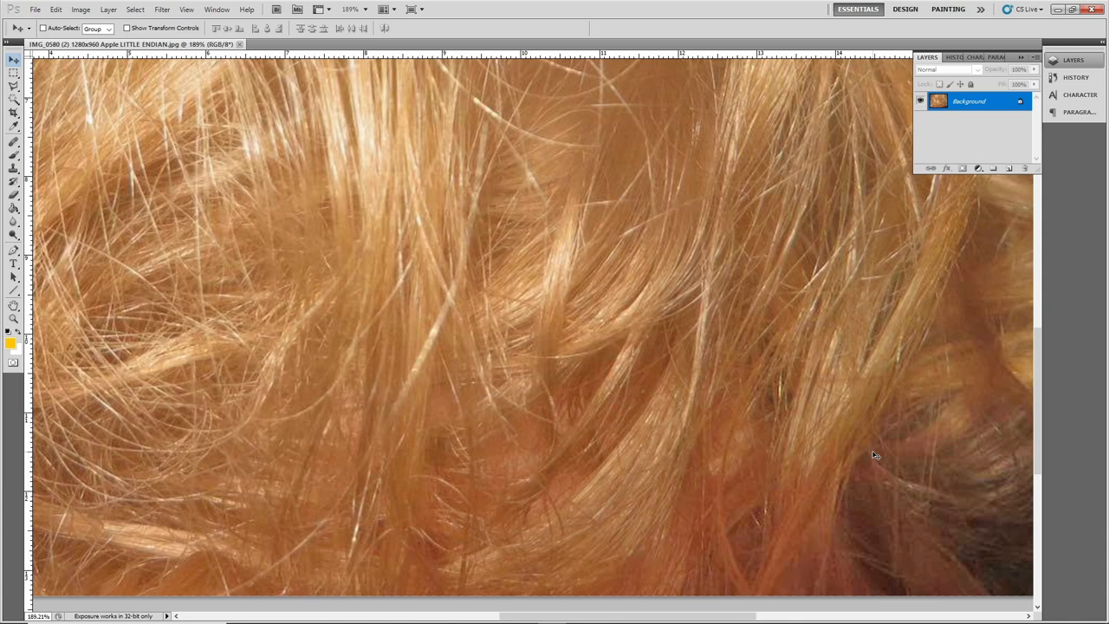
mouse_move(555, 399)
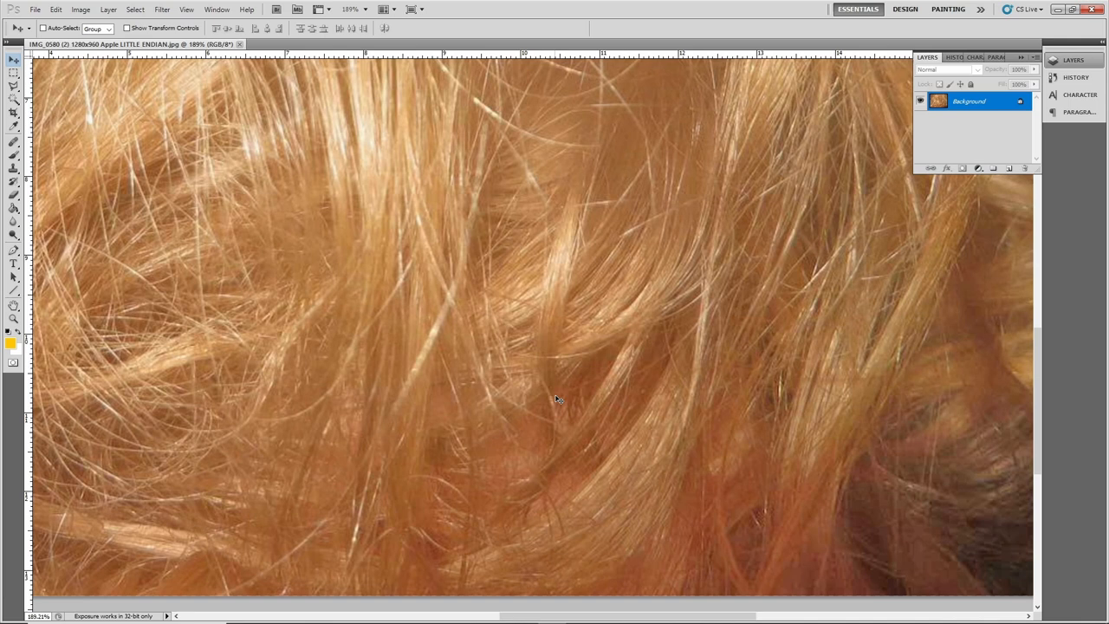
mouse_move(918, 444)
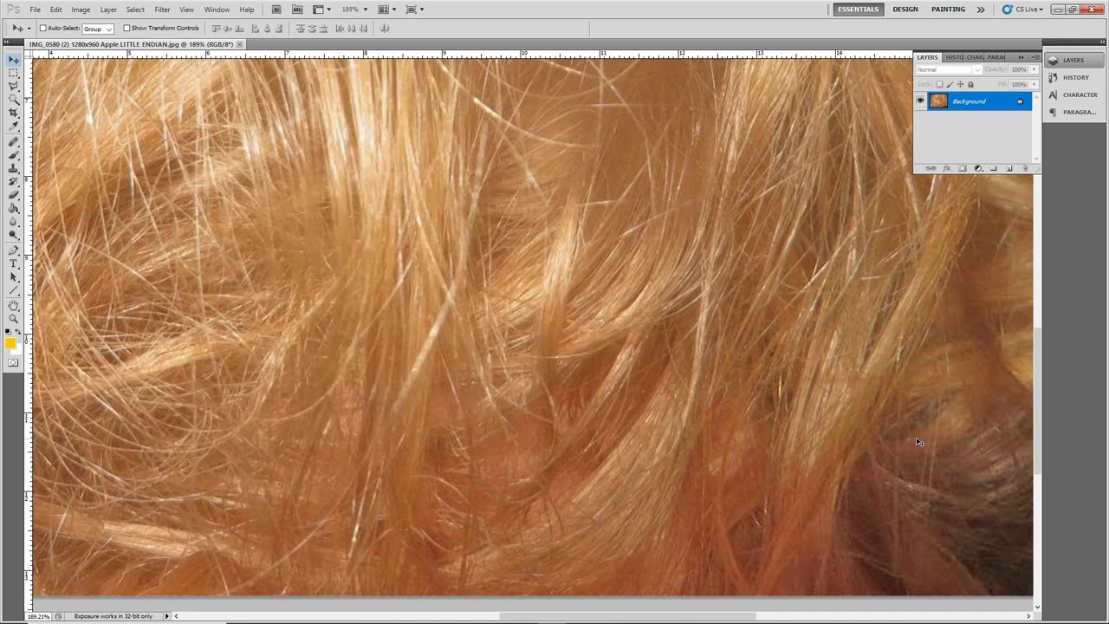
mouse_move(885, 430)
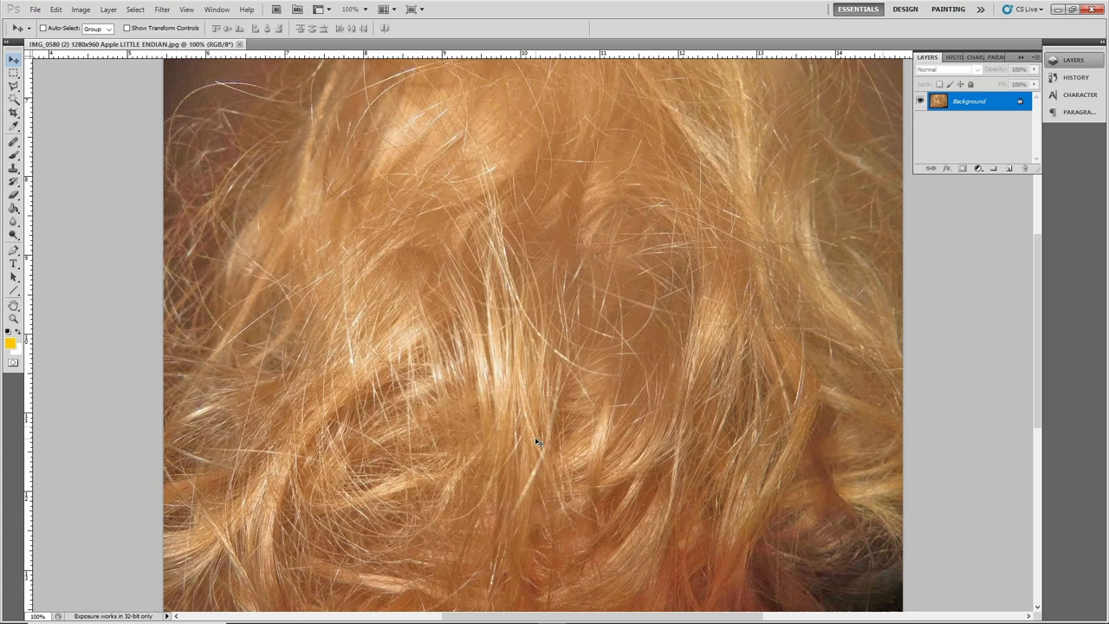
mouse_move(596, 401)
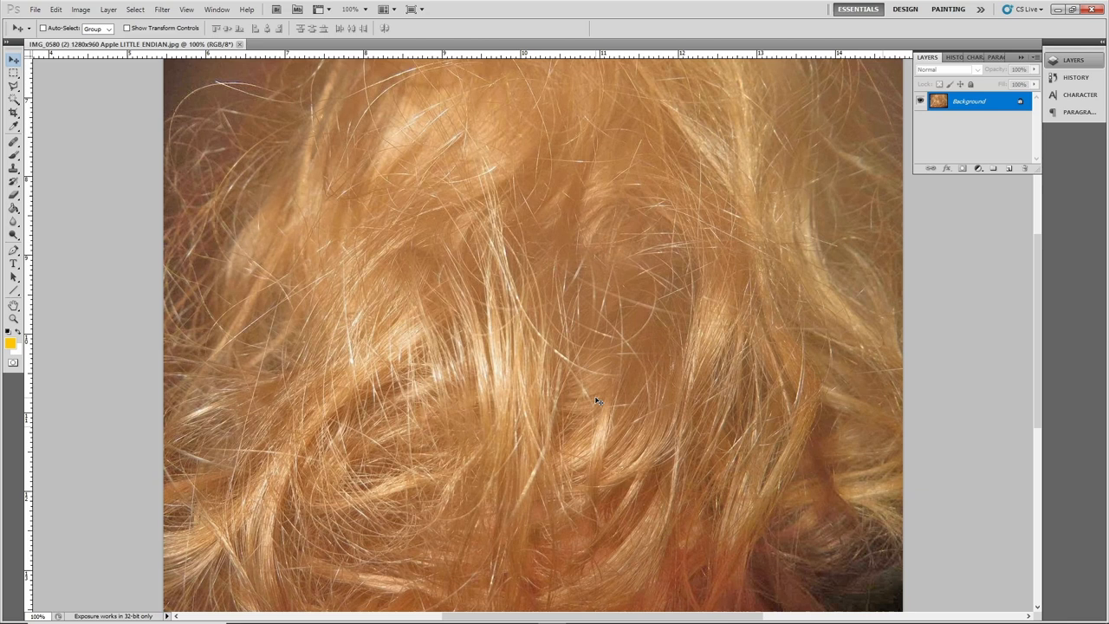
mouse_move(633, 471)
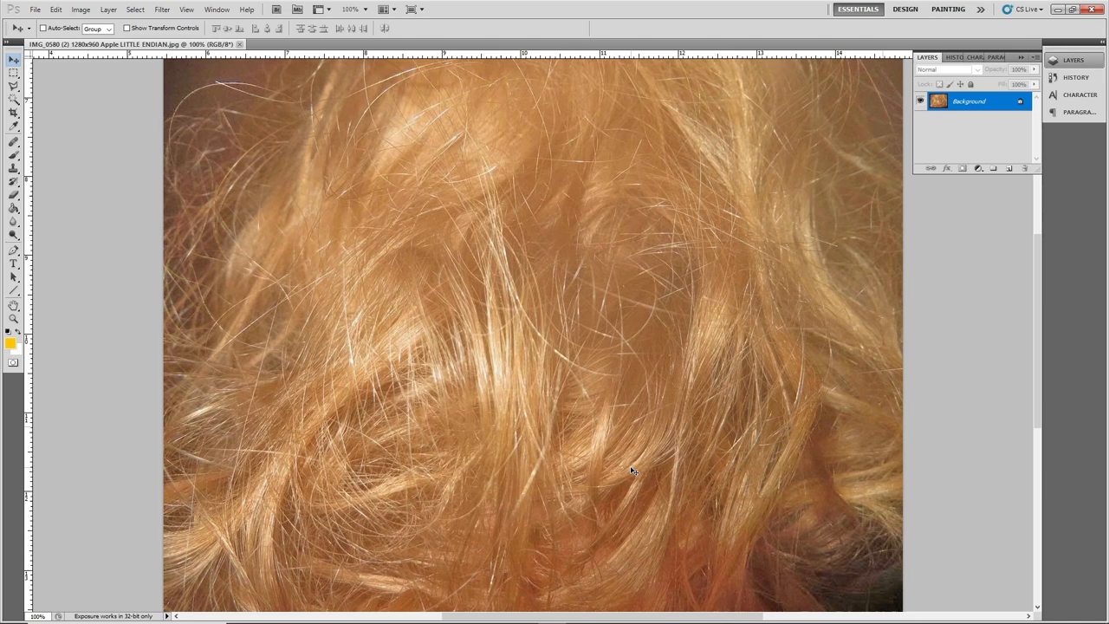
mouse_move(644, 451)
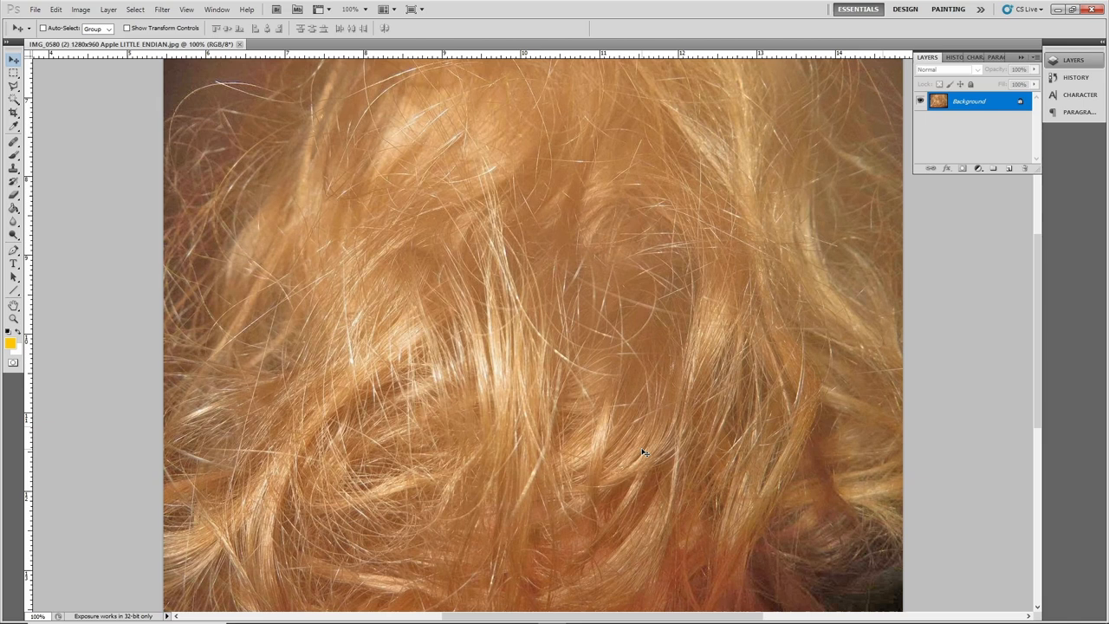
mouse_move(572, 423)
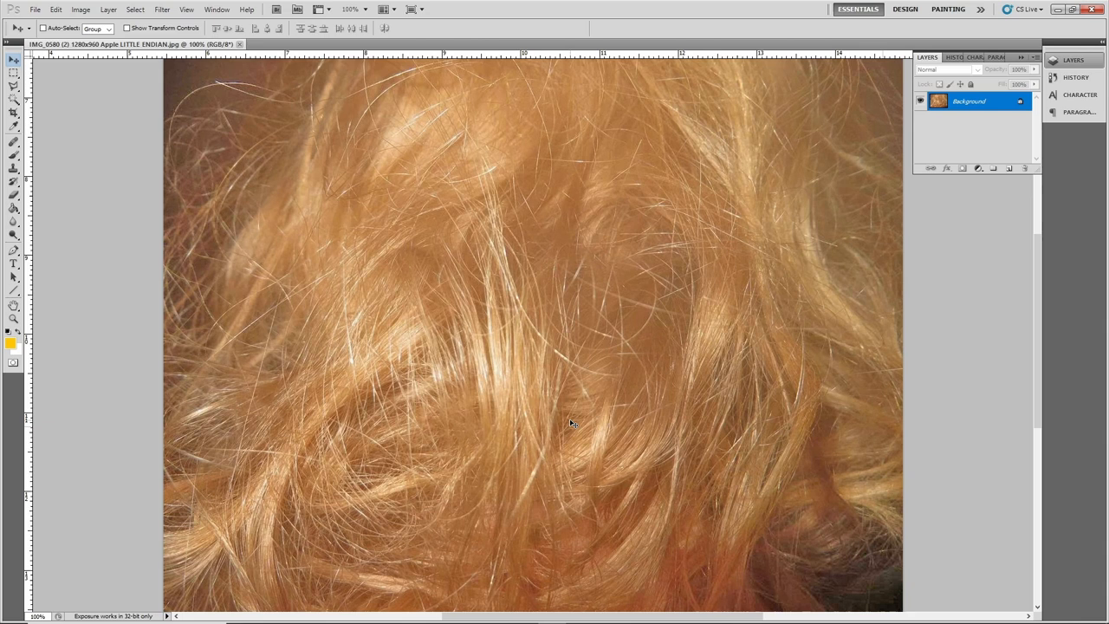
mouse_move(575, 291)
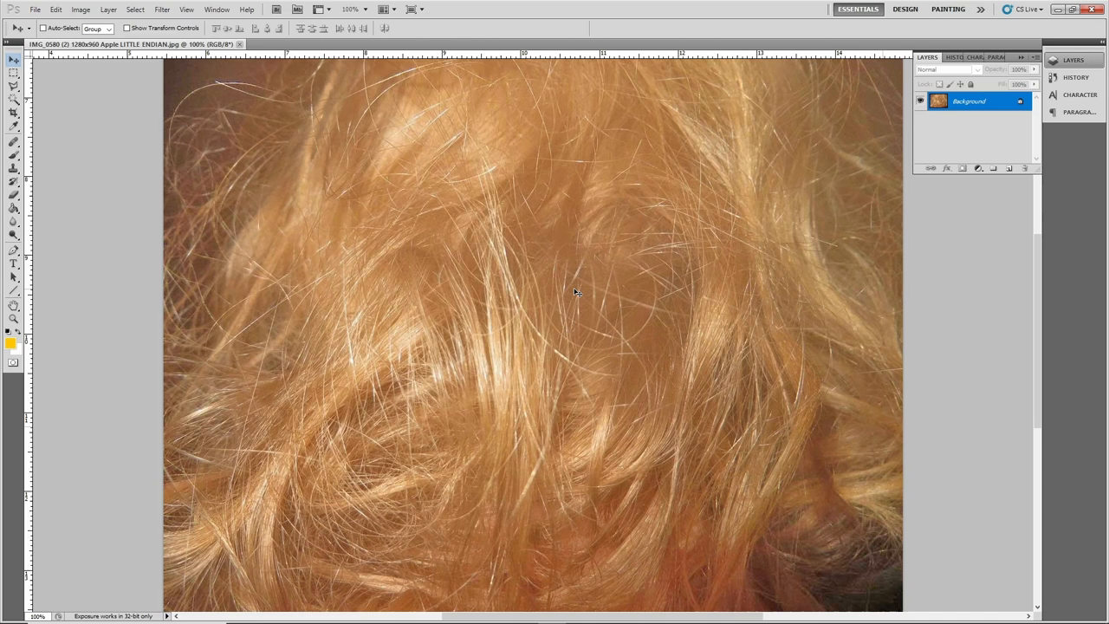
mouse_move(371, 292)
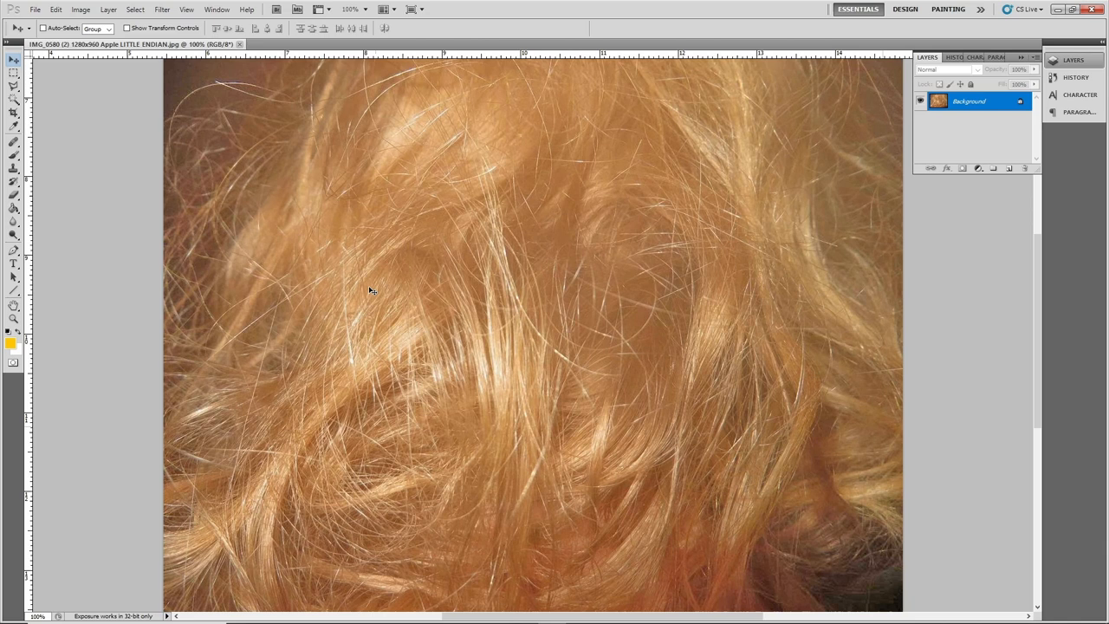
mouse_move(750, 333)
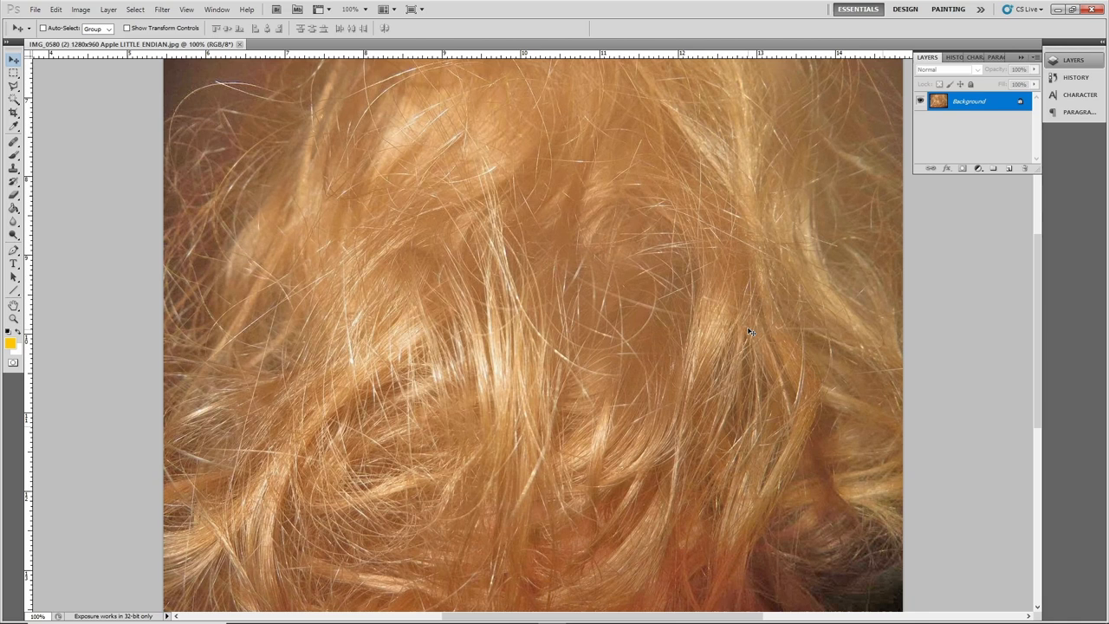
mouse_move(663, 416)
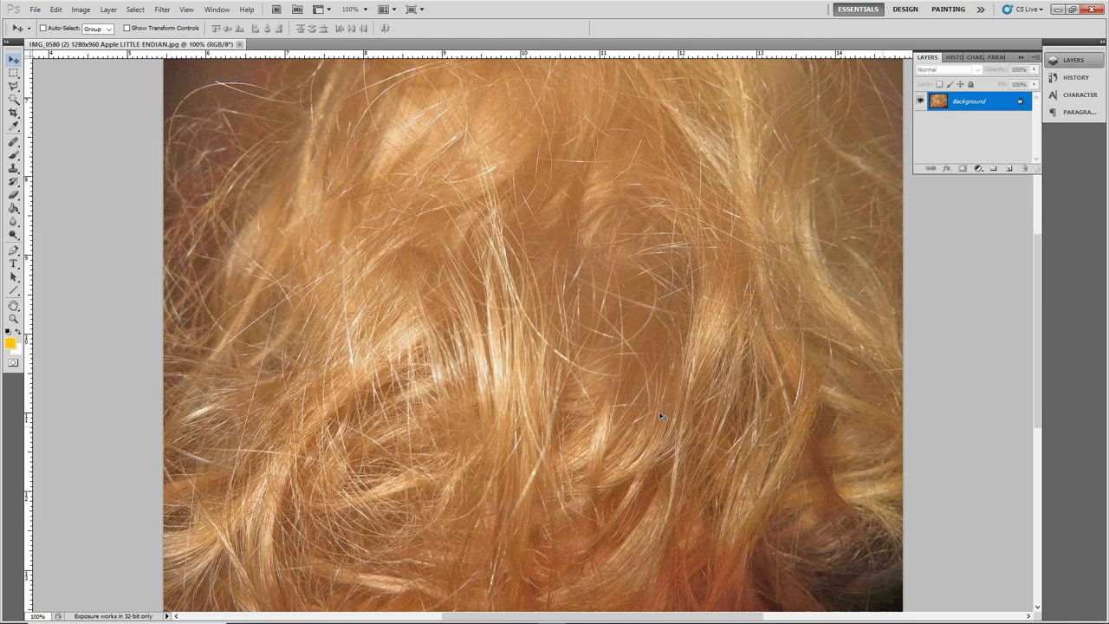
mouse_move(657, 472)
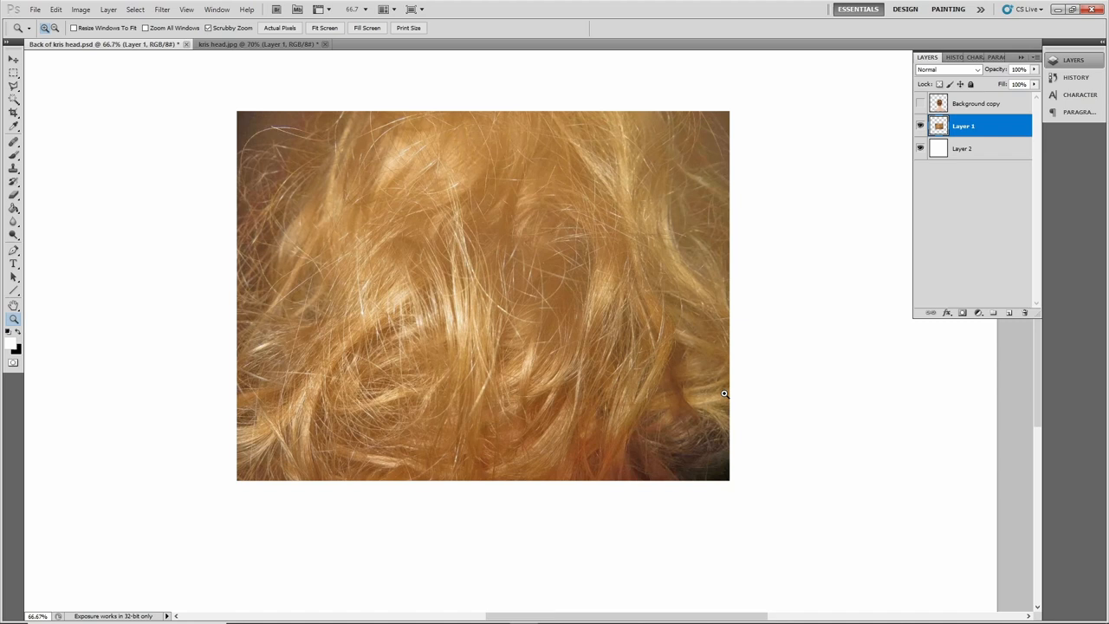
mouse_move(784, 232)
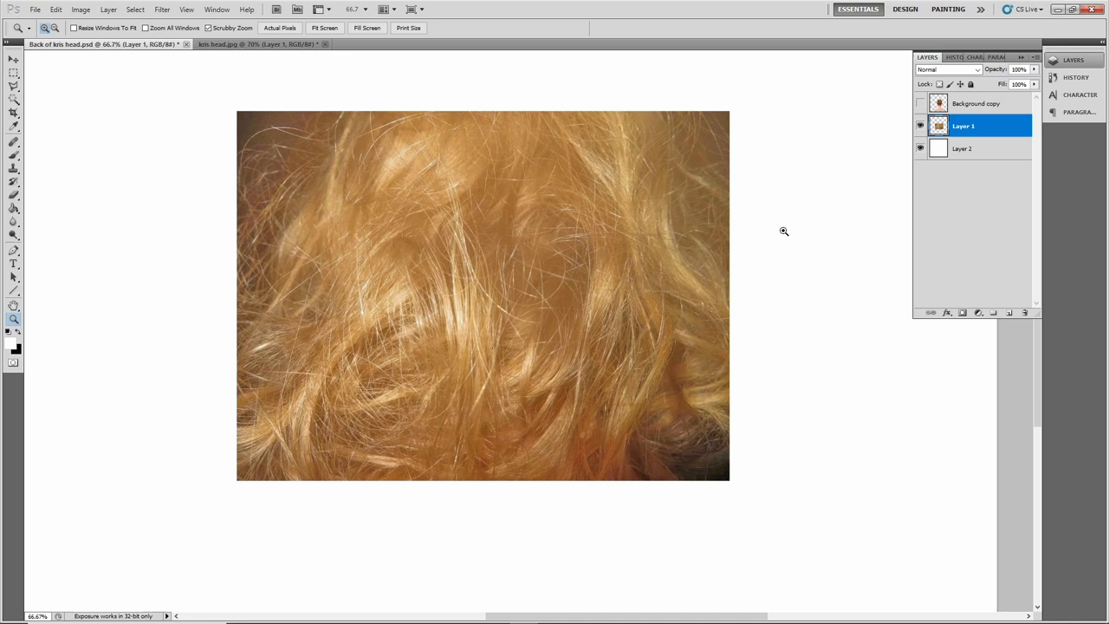
mouse_move(780, 492)
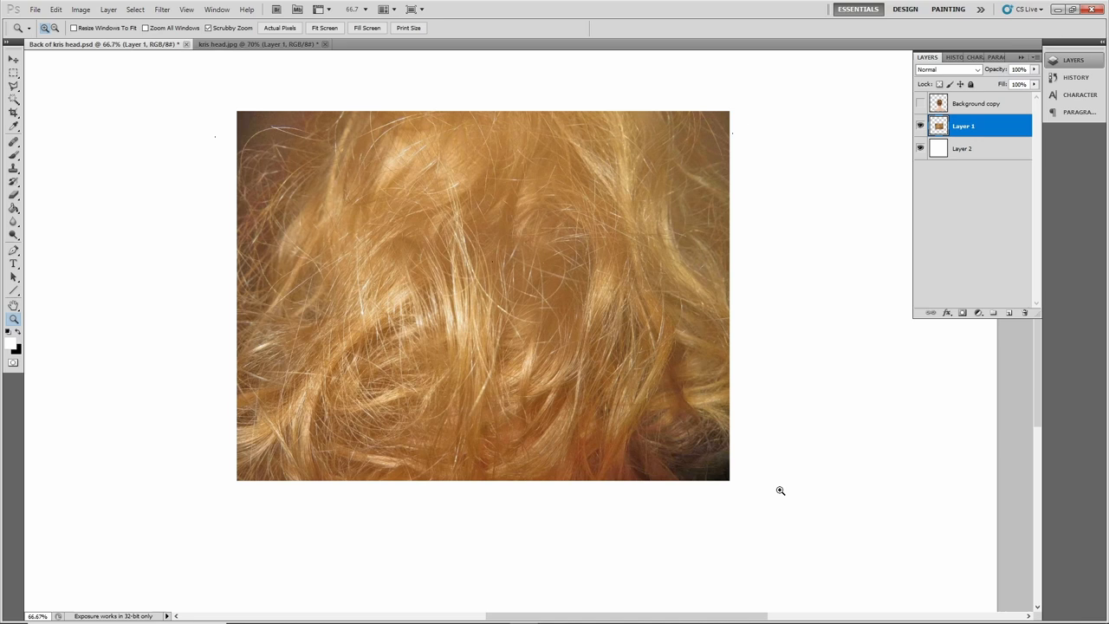
mouse_move(788, 437)
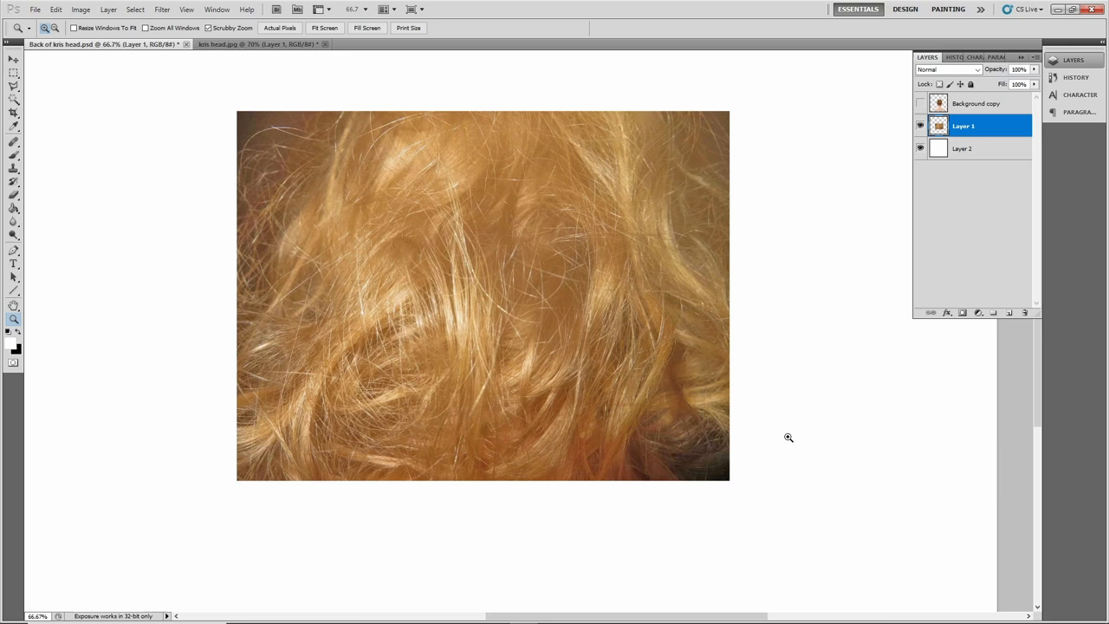